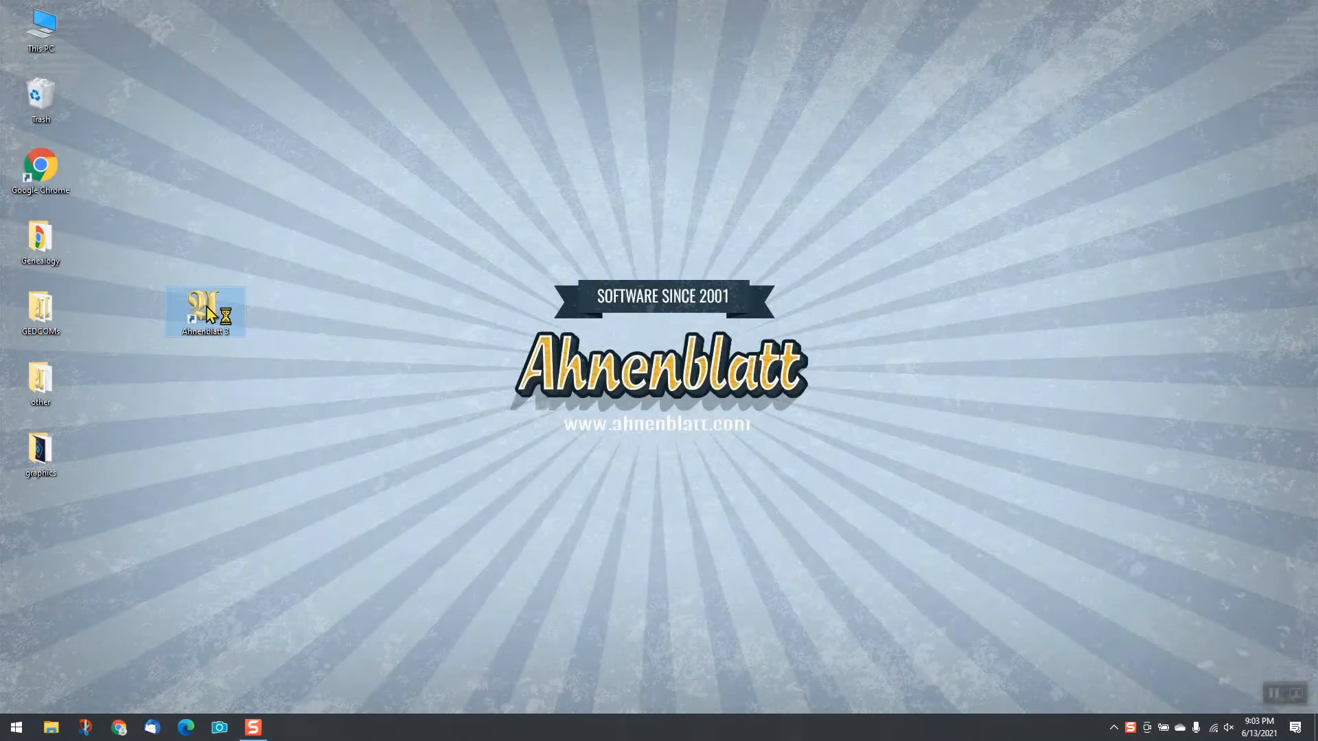
Launch Ahnenblatt from its desktop shortcut so the Welcome dialog appears
double_click(205, 312)
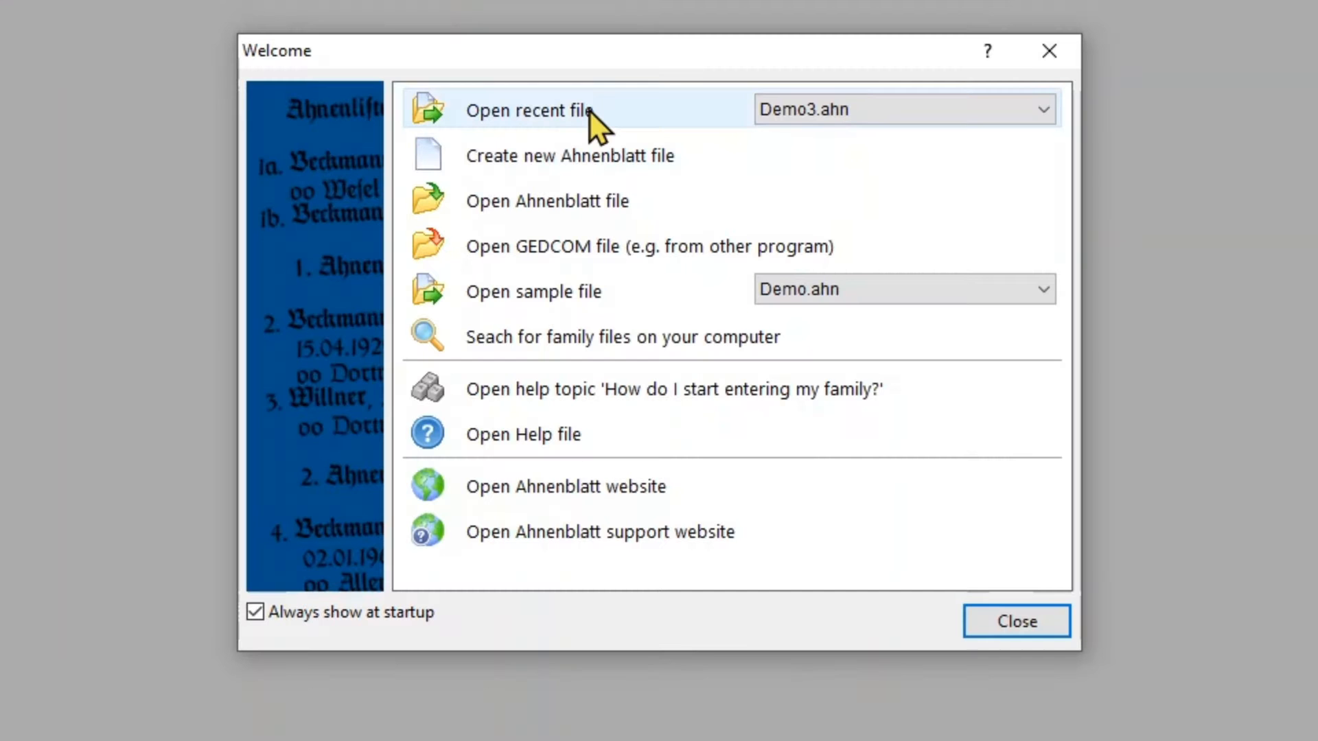
mouse_move(579, 200)
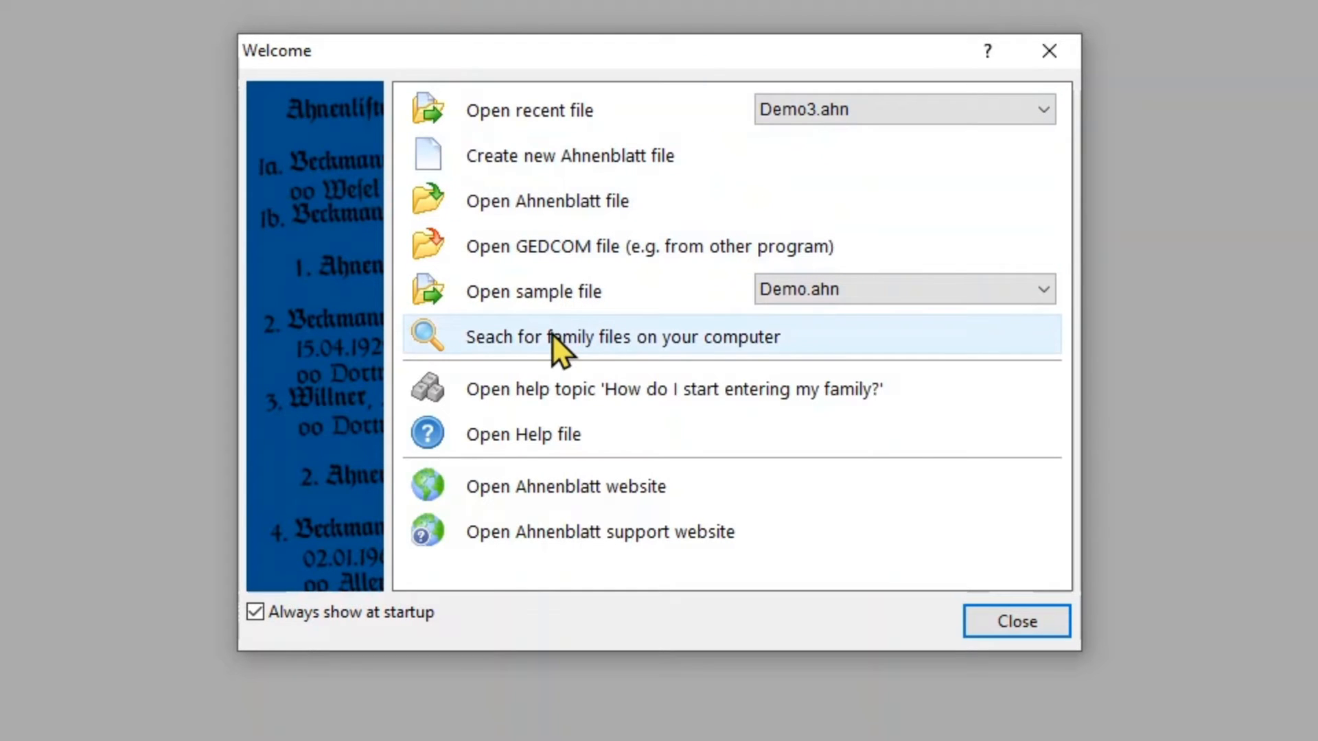
mouse_move(559, 443)
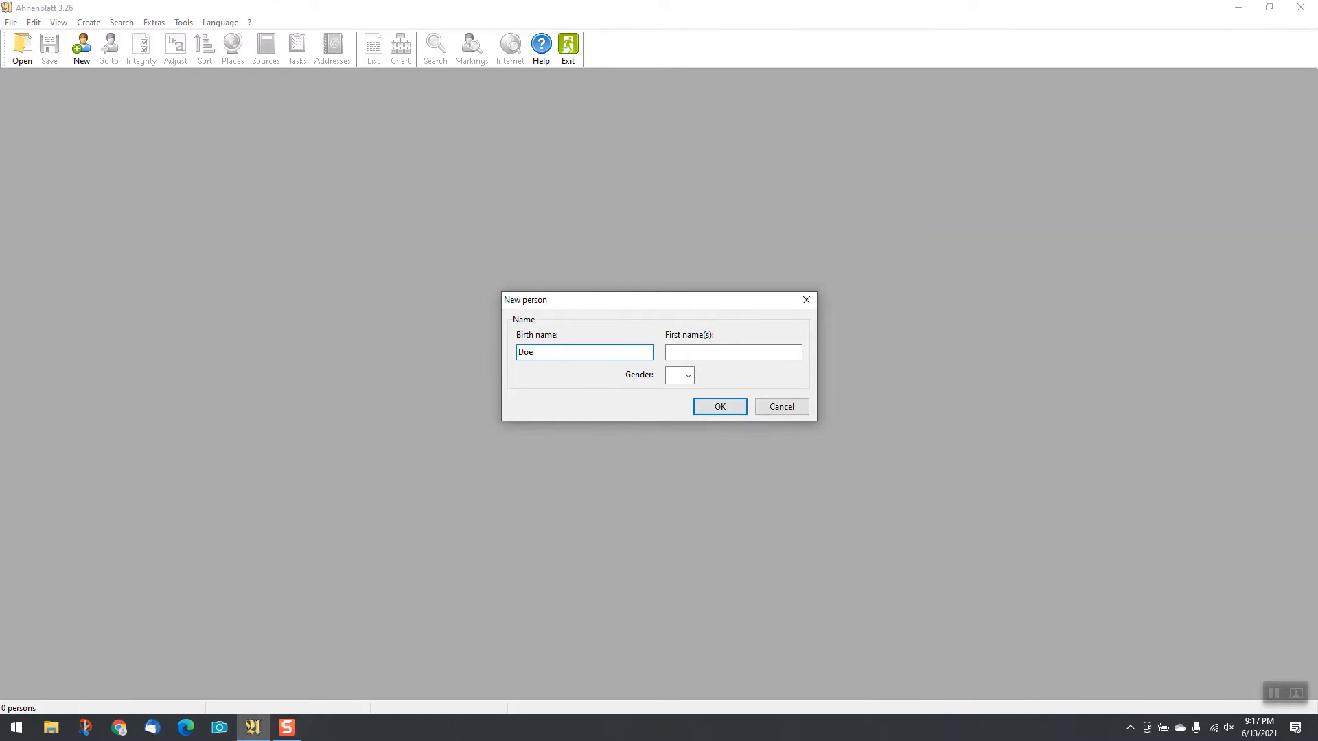
Create a new person John Doe with gender male
type("John")
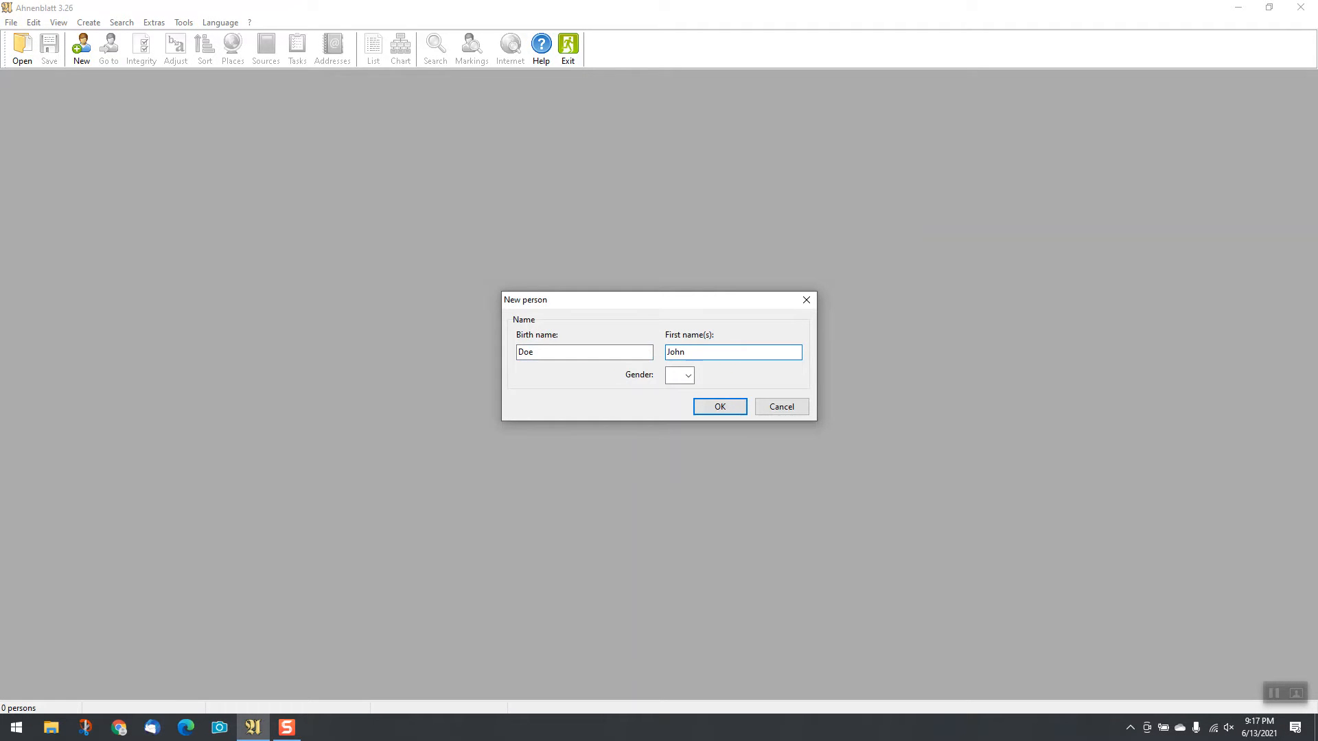
left_click(688, 374)
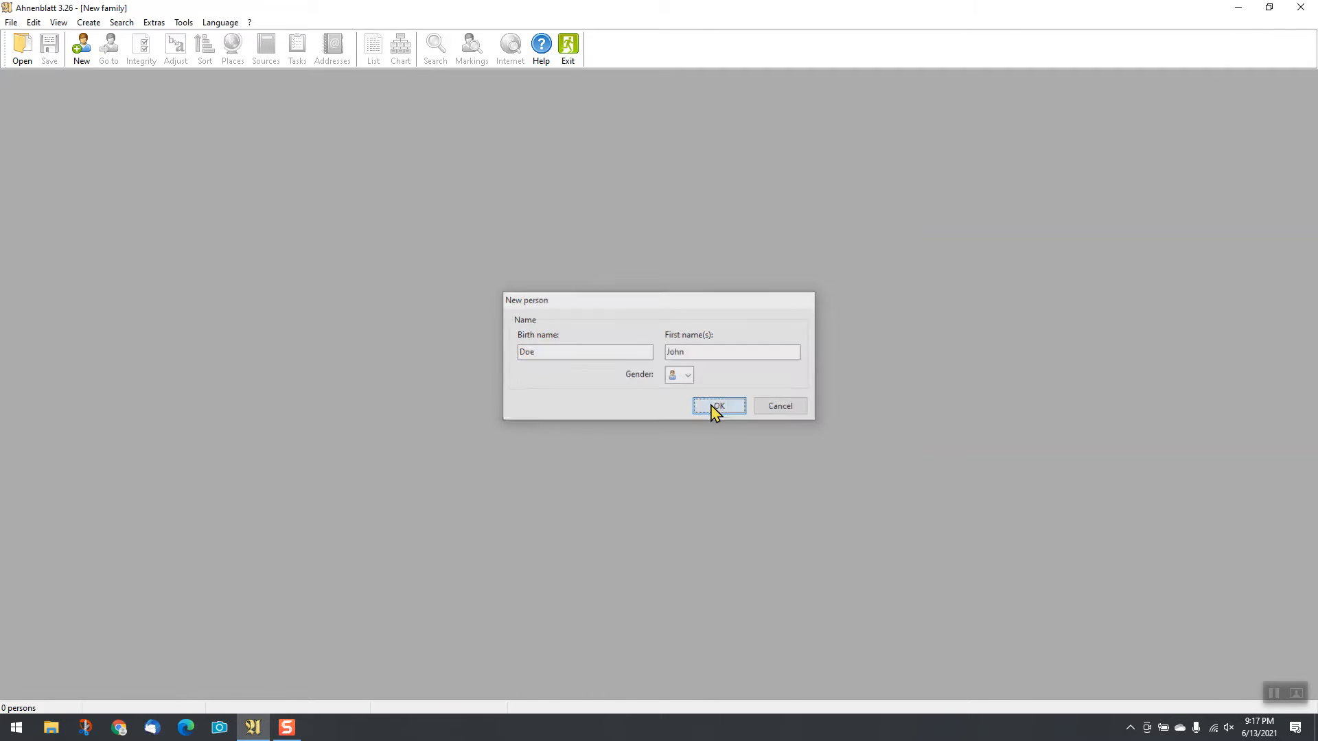
left_click(717, 407)
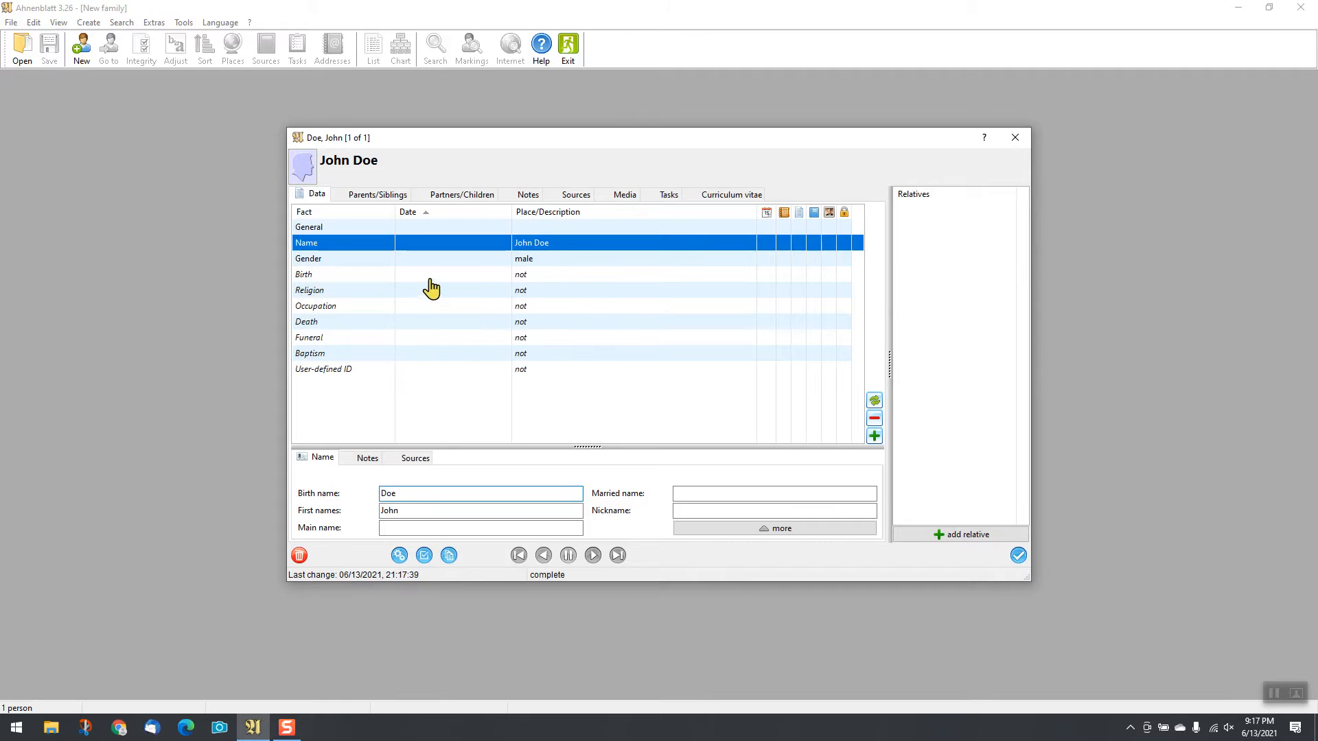
Add John Doe's facts, including his birth in 1966 in Boston
left_click(874, 534)
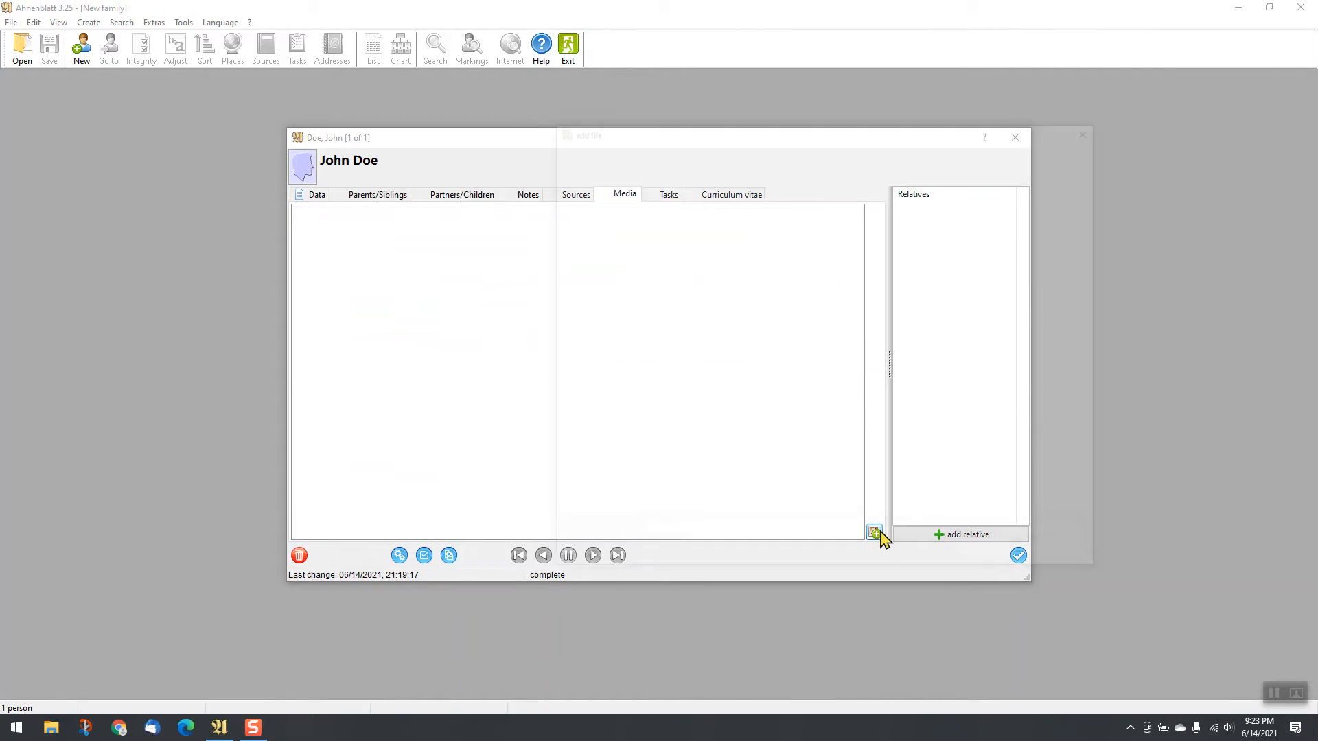
left_click(874, 534)
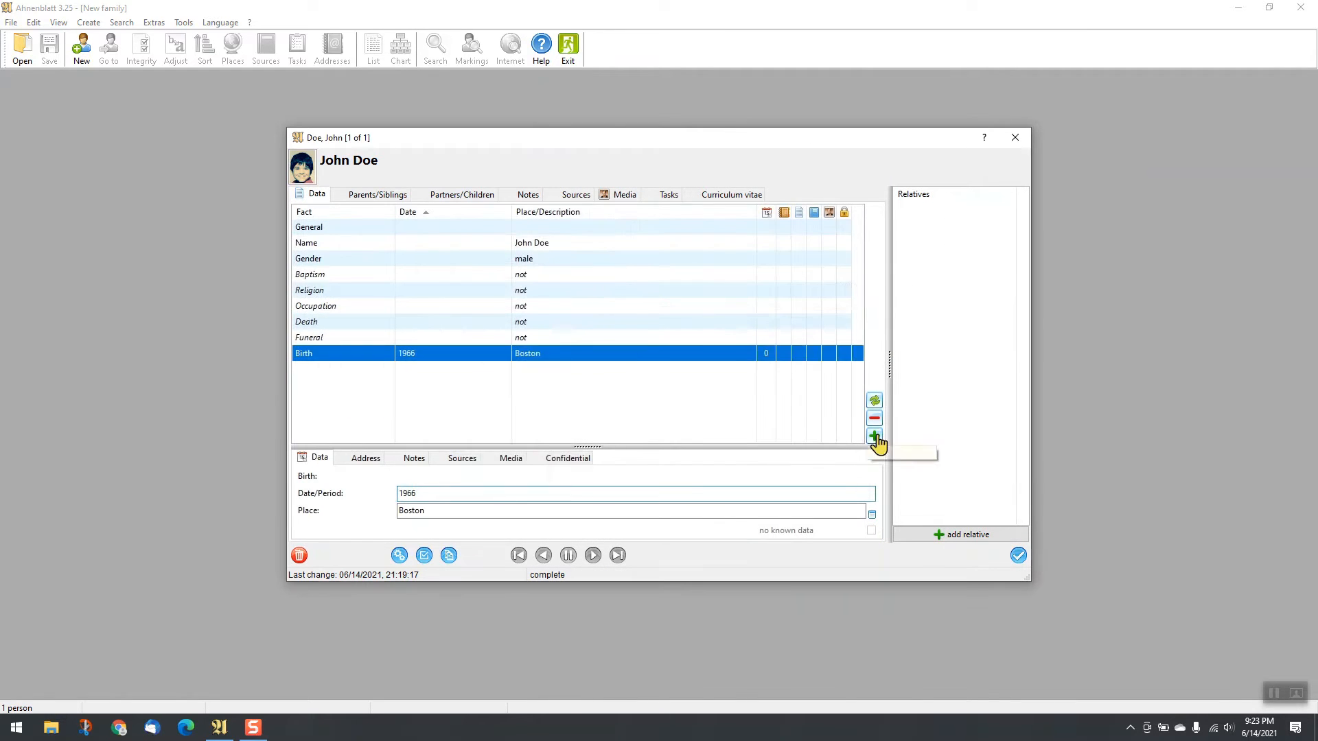
left_click(875, 436)
type("Paul")
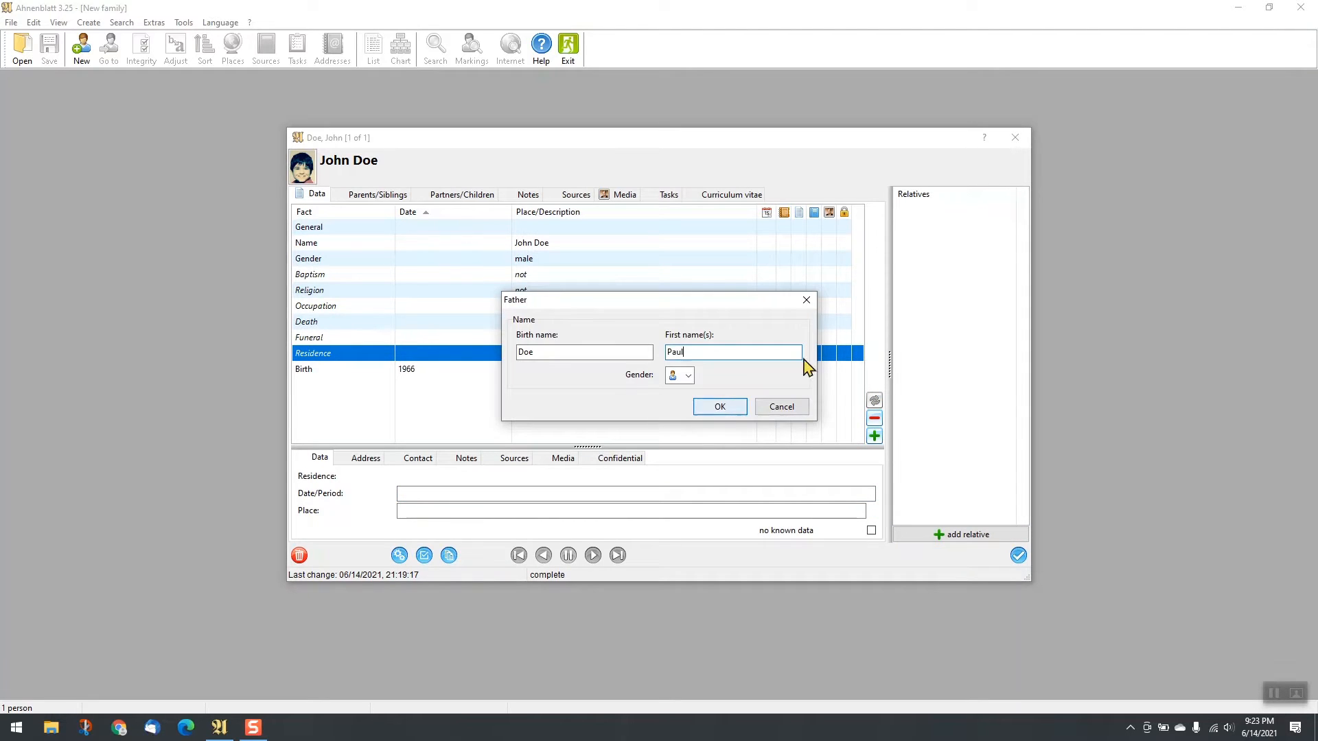
Add father Paul Doe and mother Luise Manning without opening their details
left_click(718, 407)
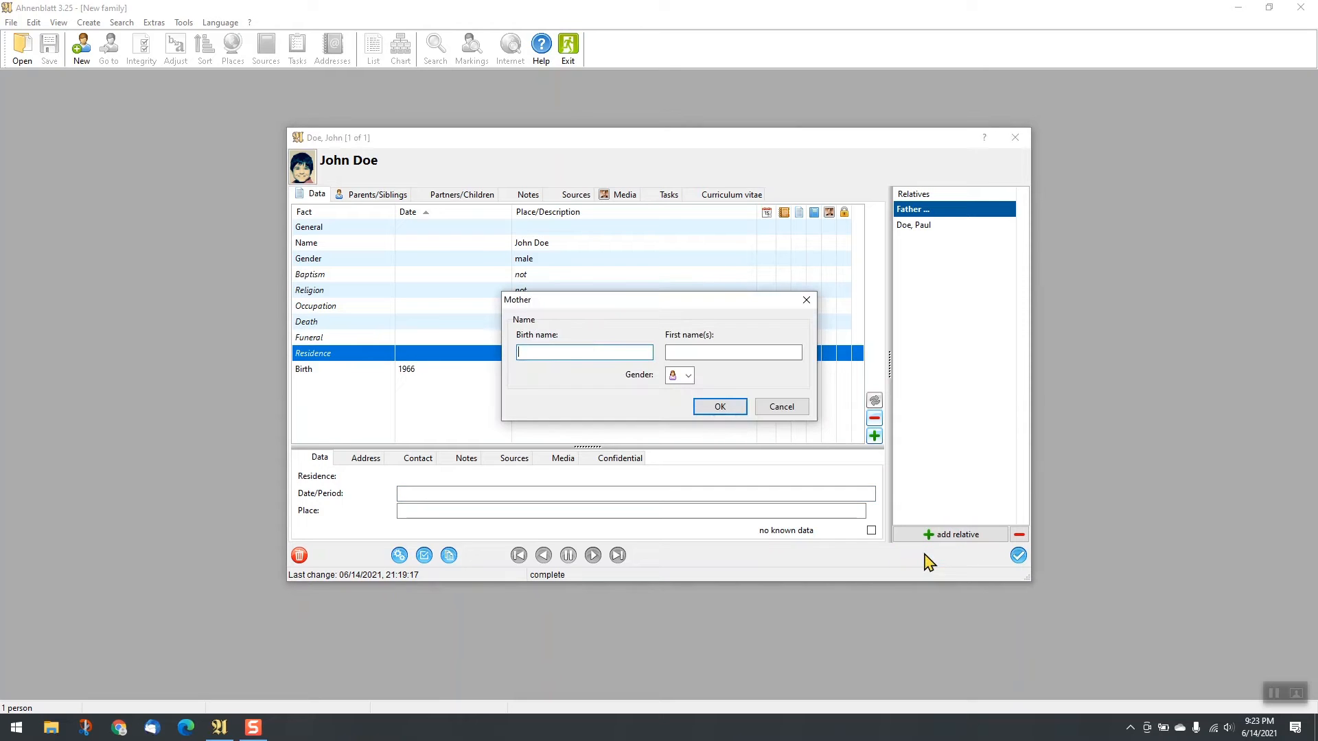
left_click(718, 406)
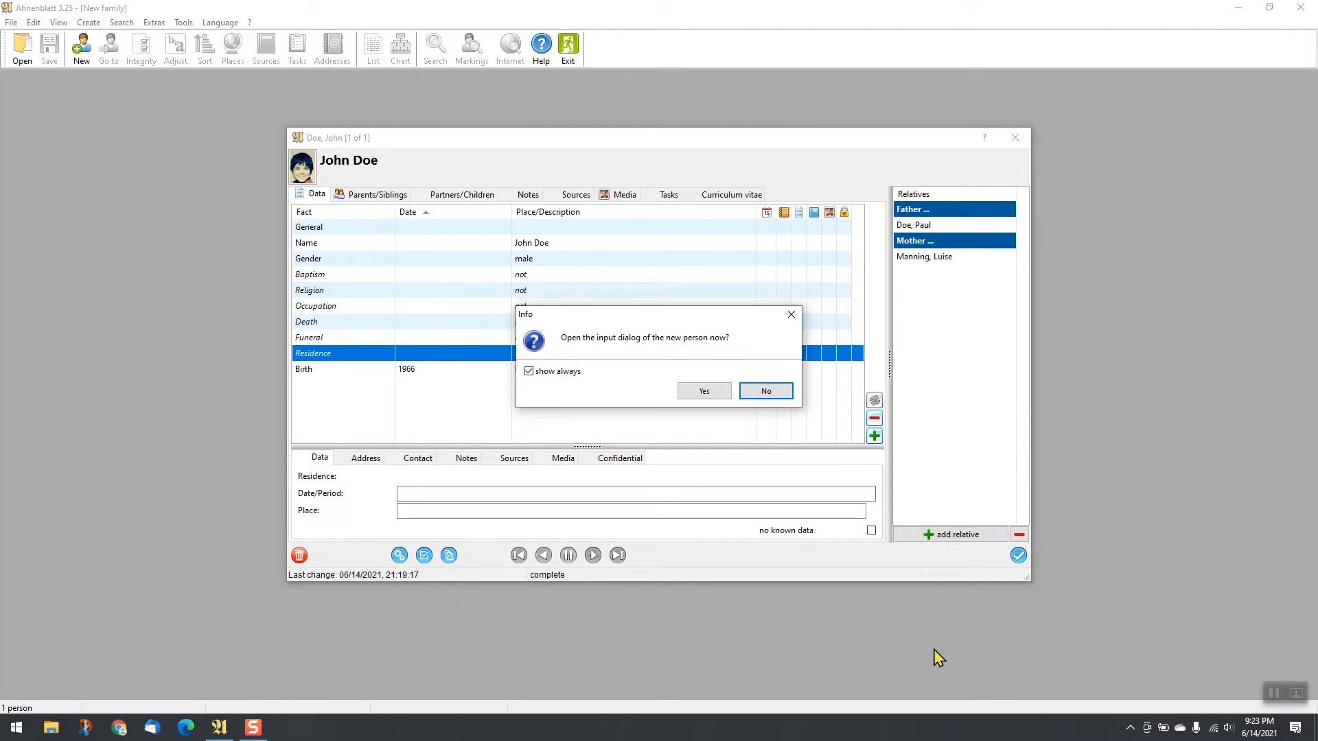
left_click(764, 391)
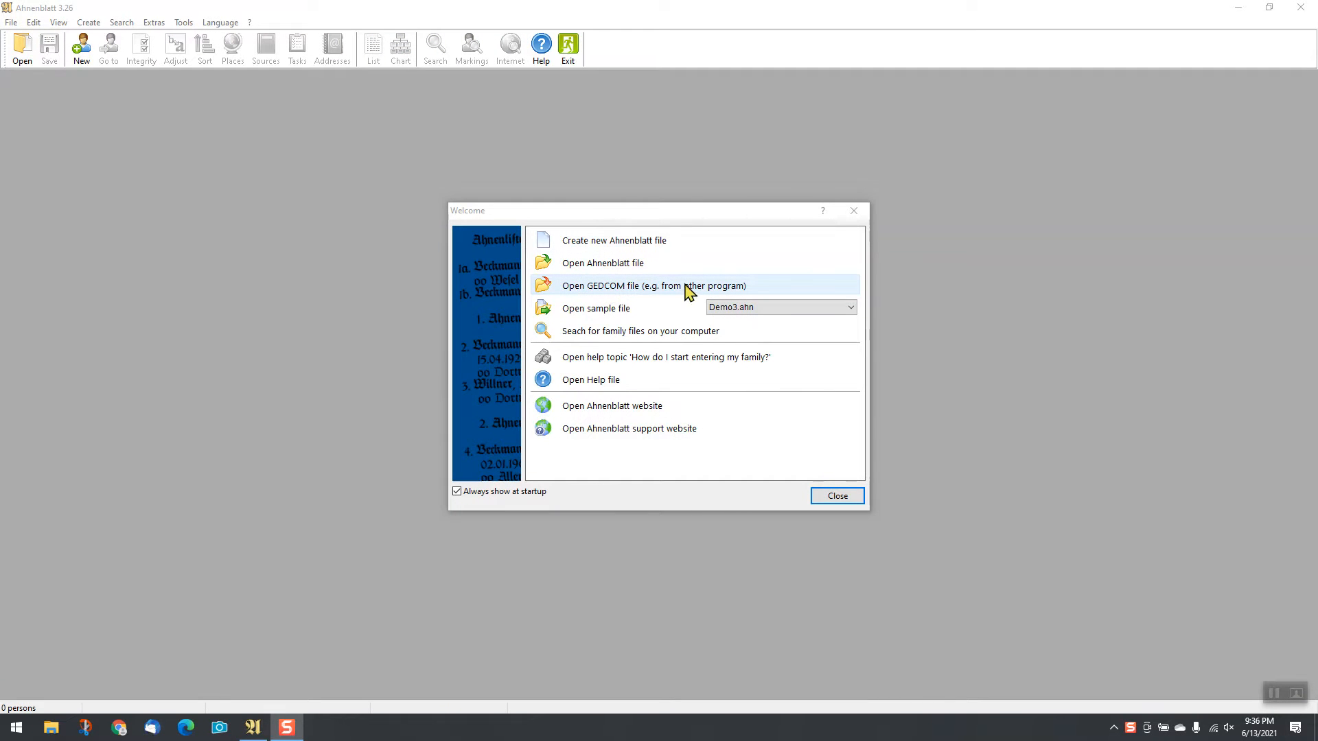
Import Elvis to Churchill.ged and dismiss the import report
left_click(653, 285)
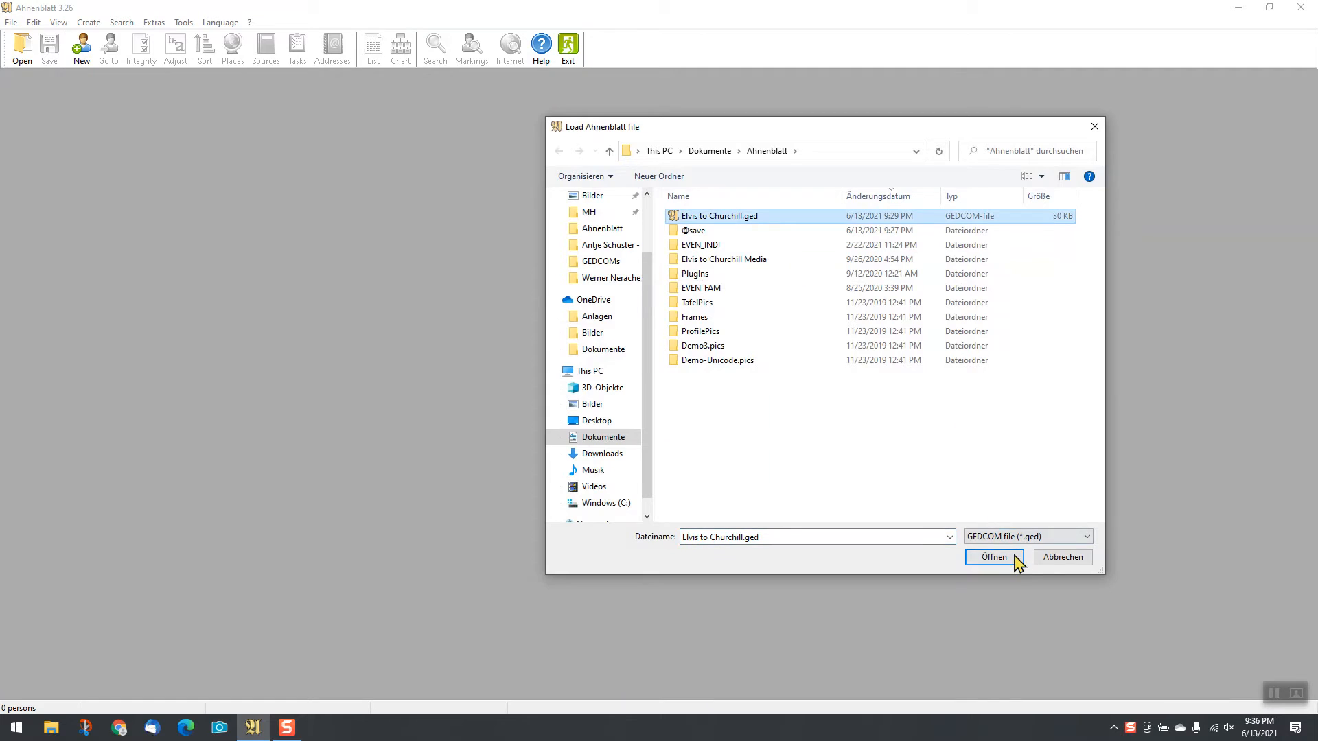
left_click(994, 556)
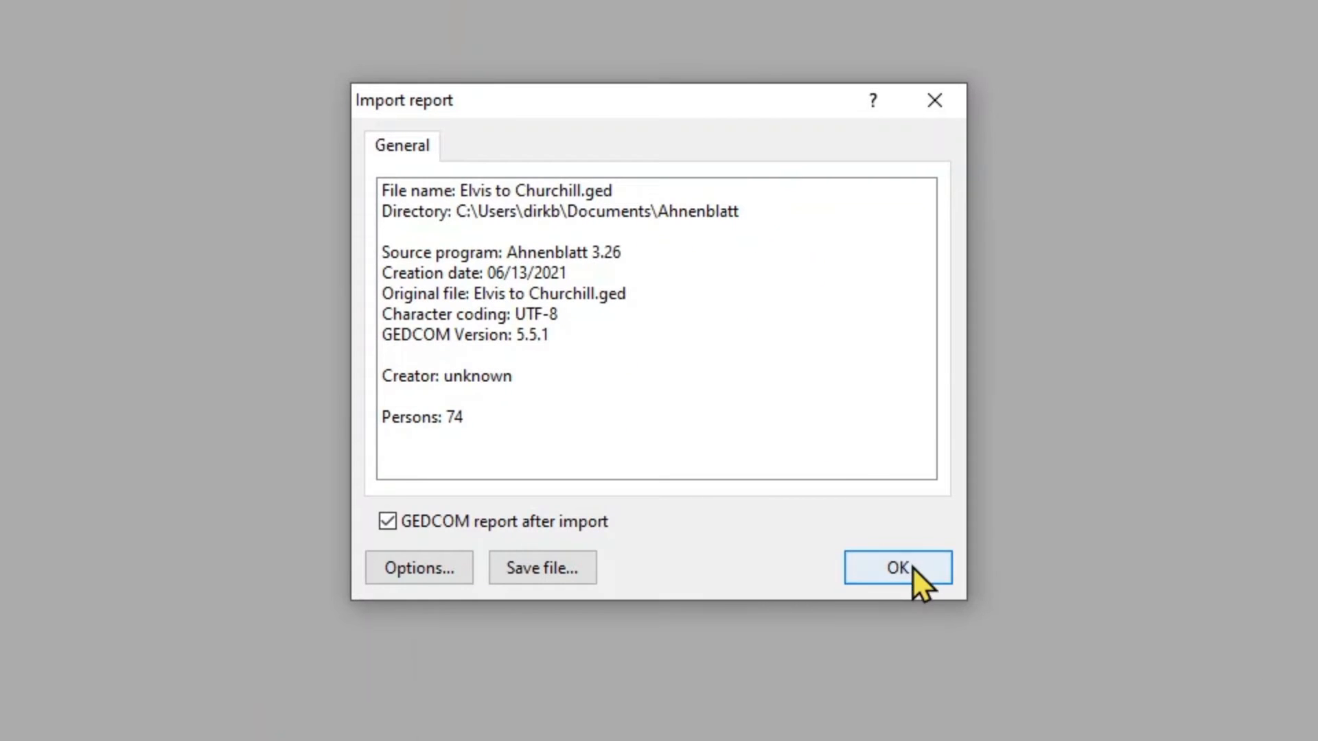
left_click(897, 567)
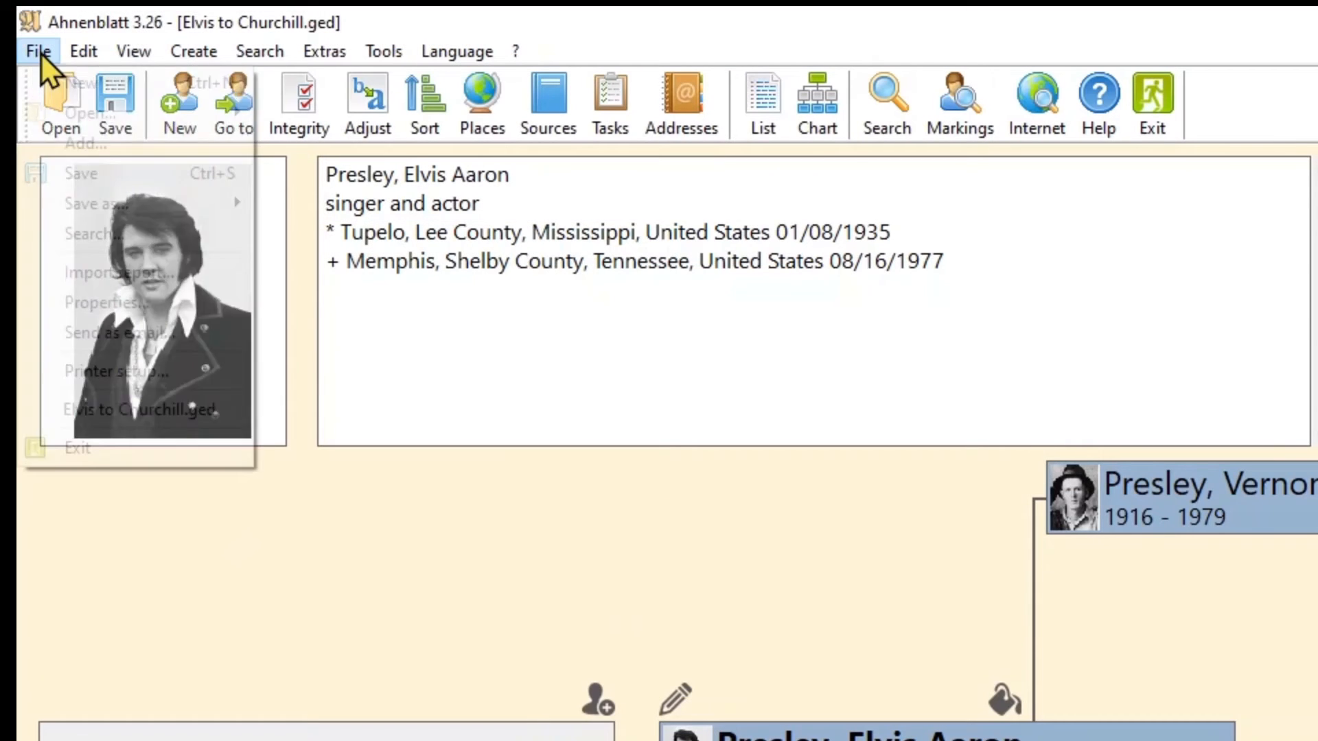
mouse_move(90, 113)
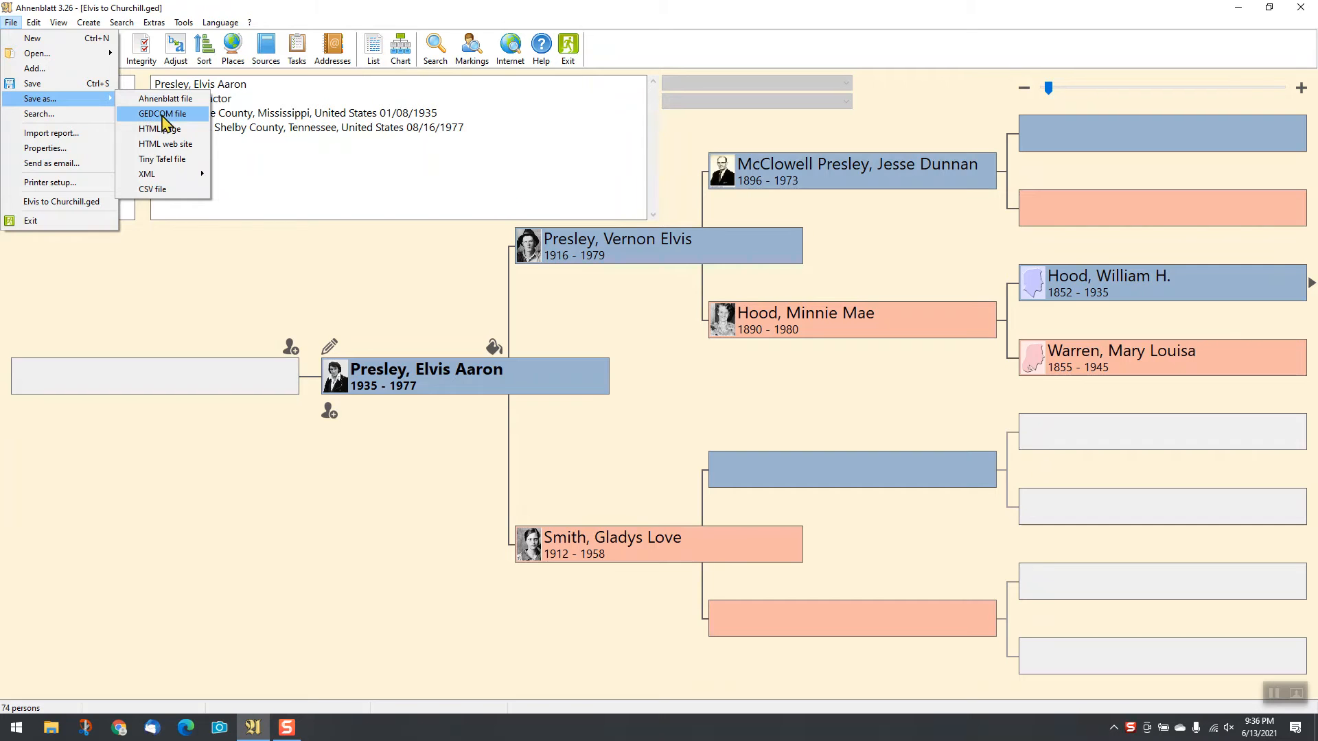
Start saving the family as a GEDCOM file, then cancel the save dialog
left_click(160, 114)
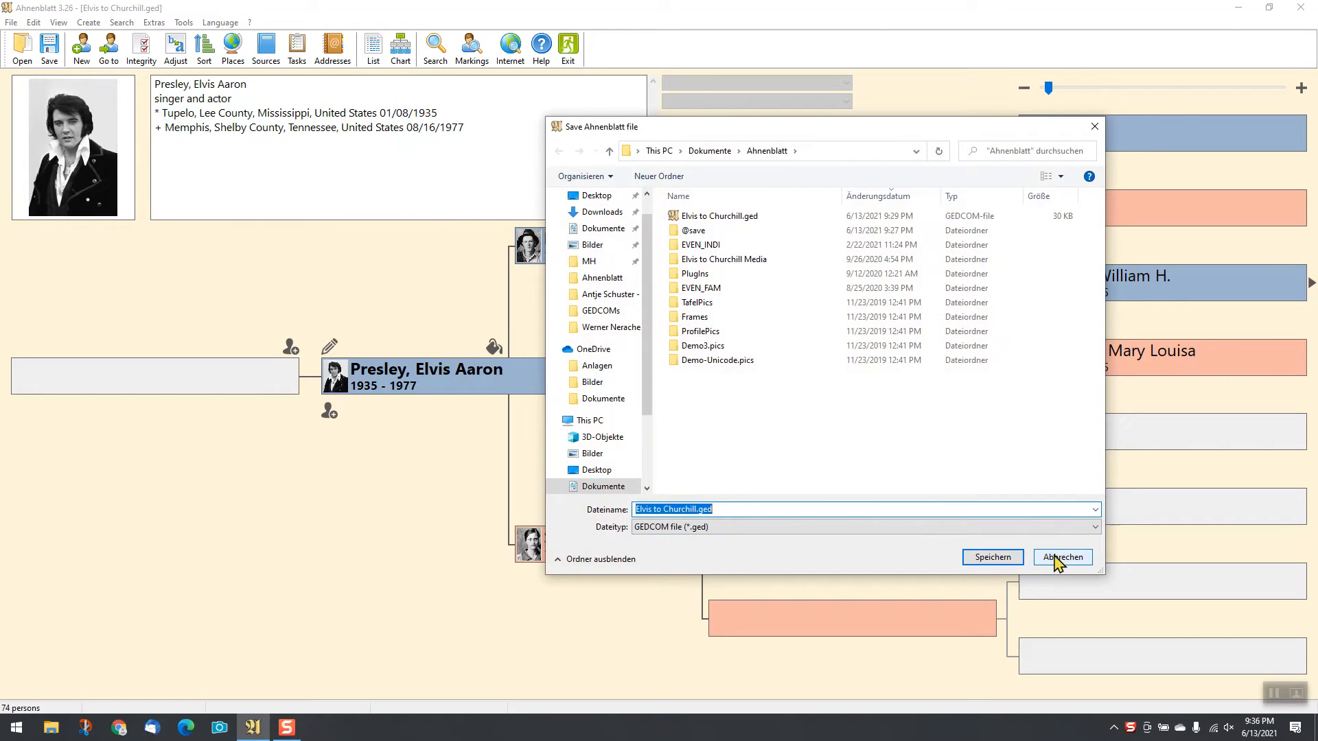
left_click(1061, 557)
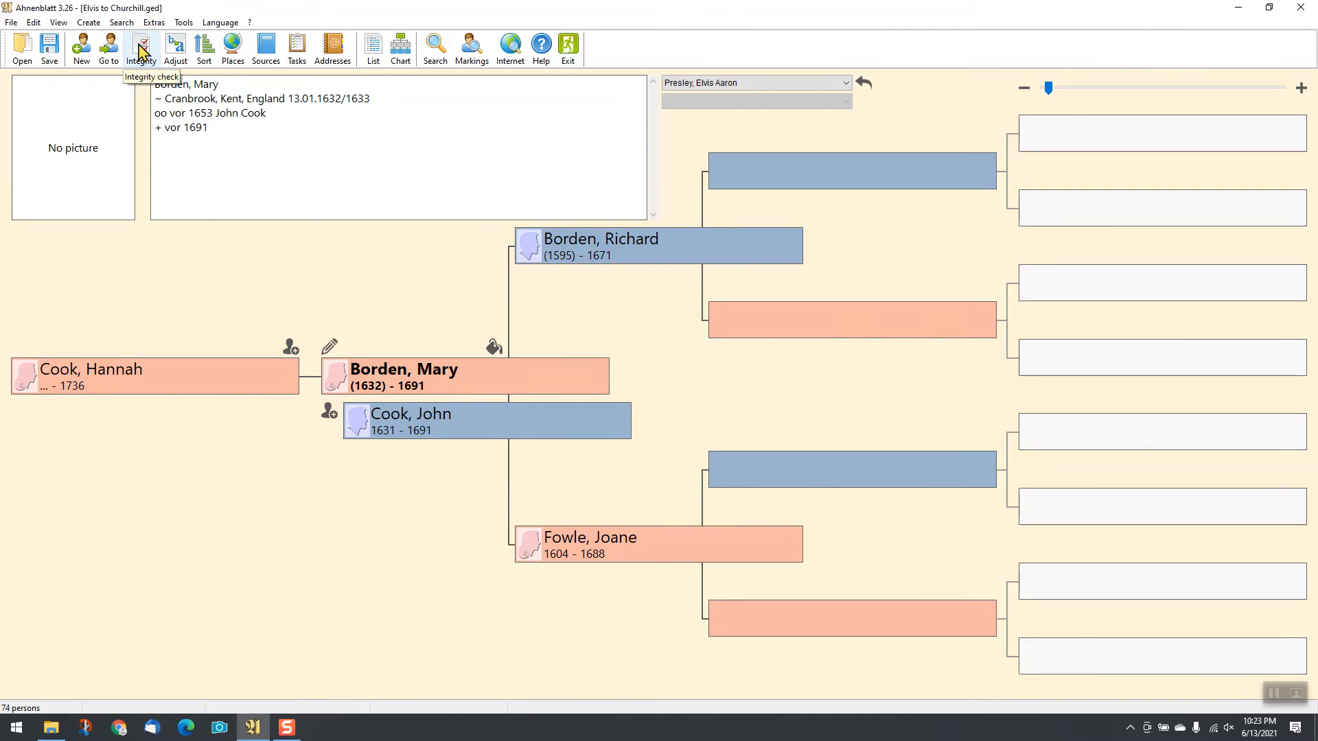
left_click(140, 47)
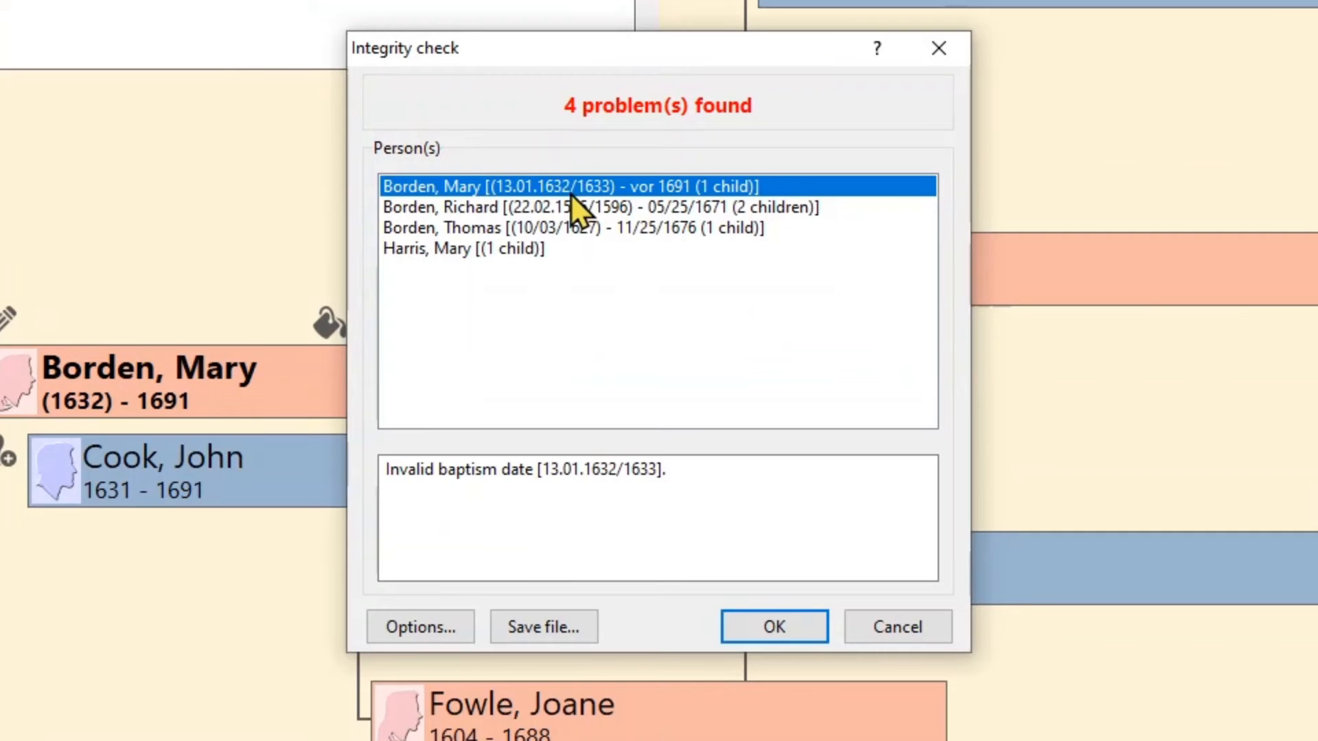
left_click(574, 228)
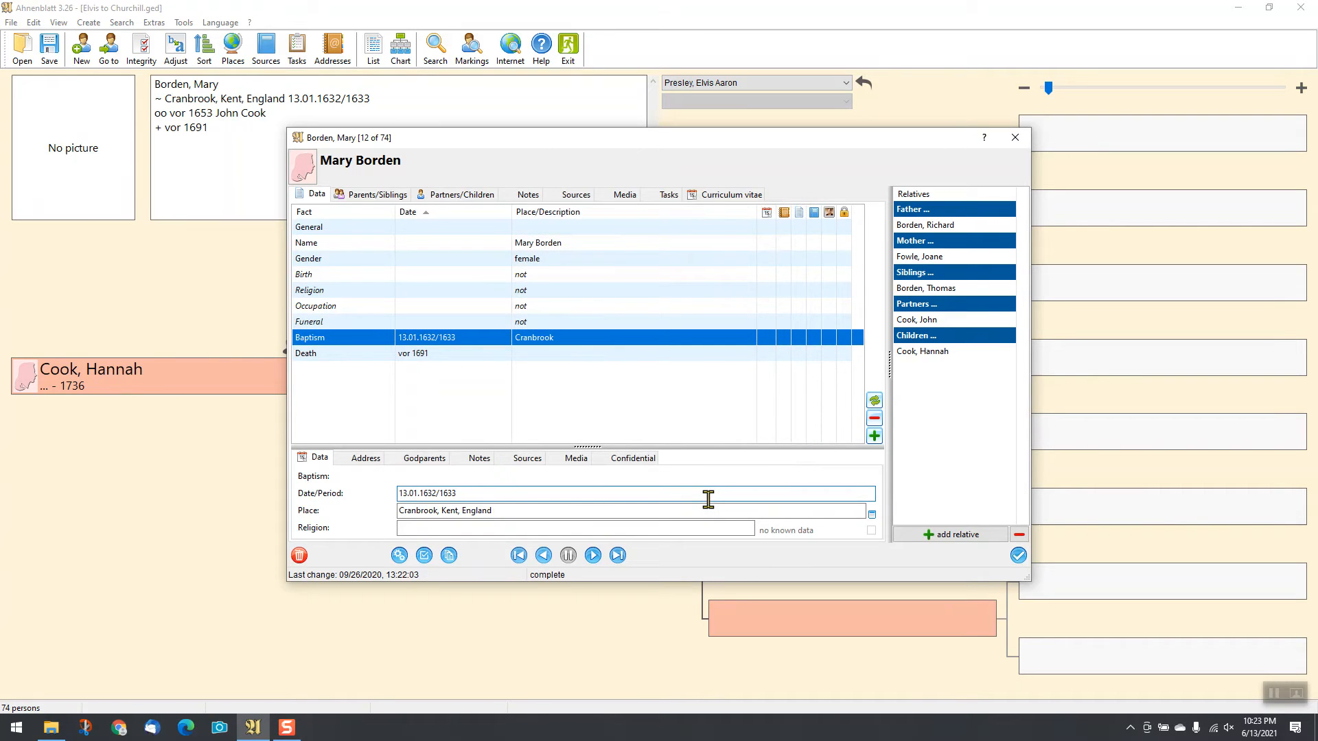
left_click(1013, 138)
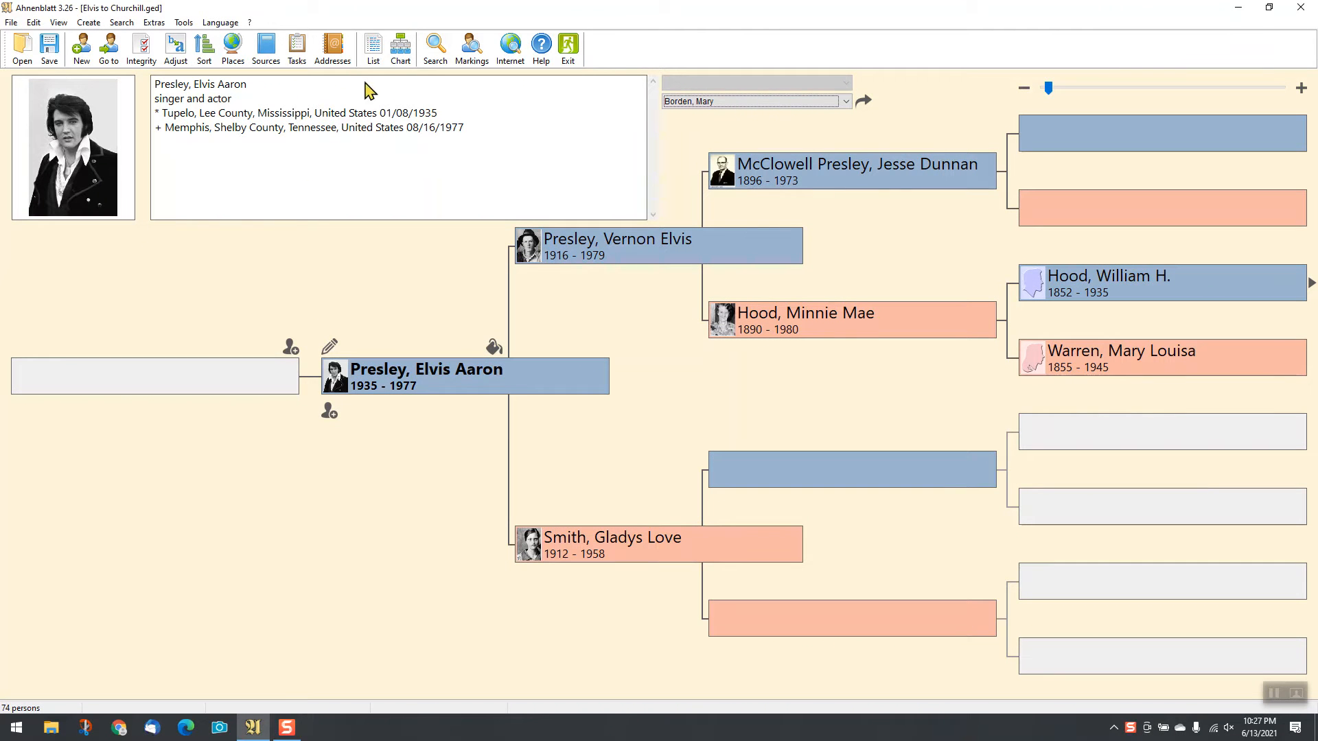
Generate an ancestors list for Elvis Aaron Presley and close its preview
left_click(372, 44)
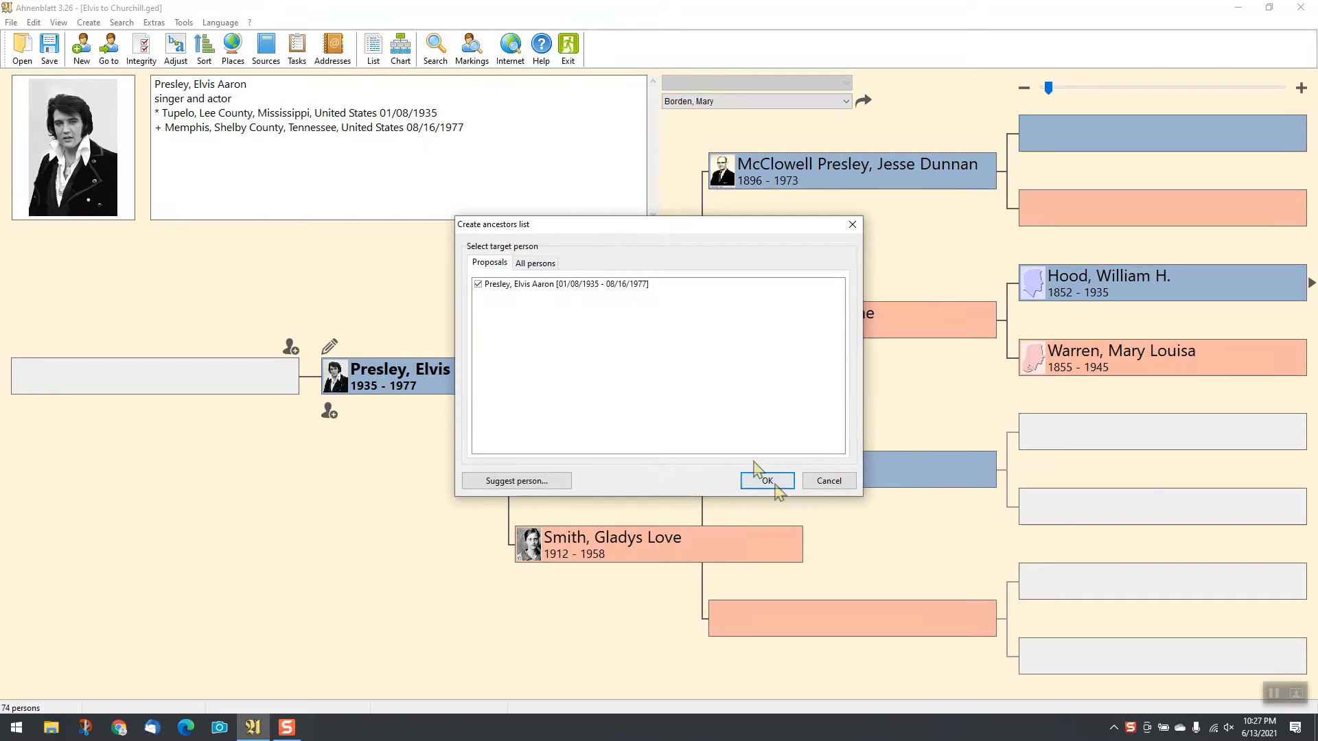
left_click(766, 481)
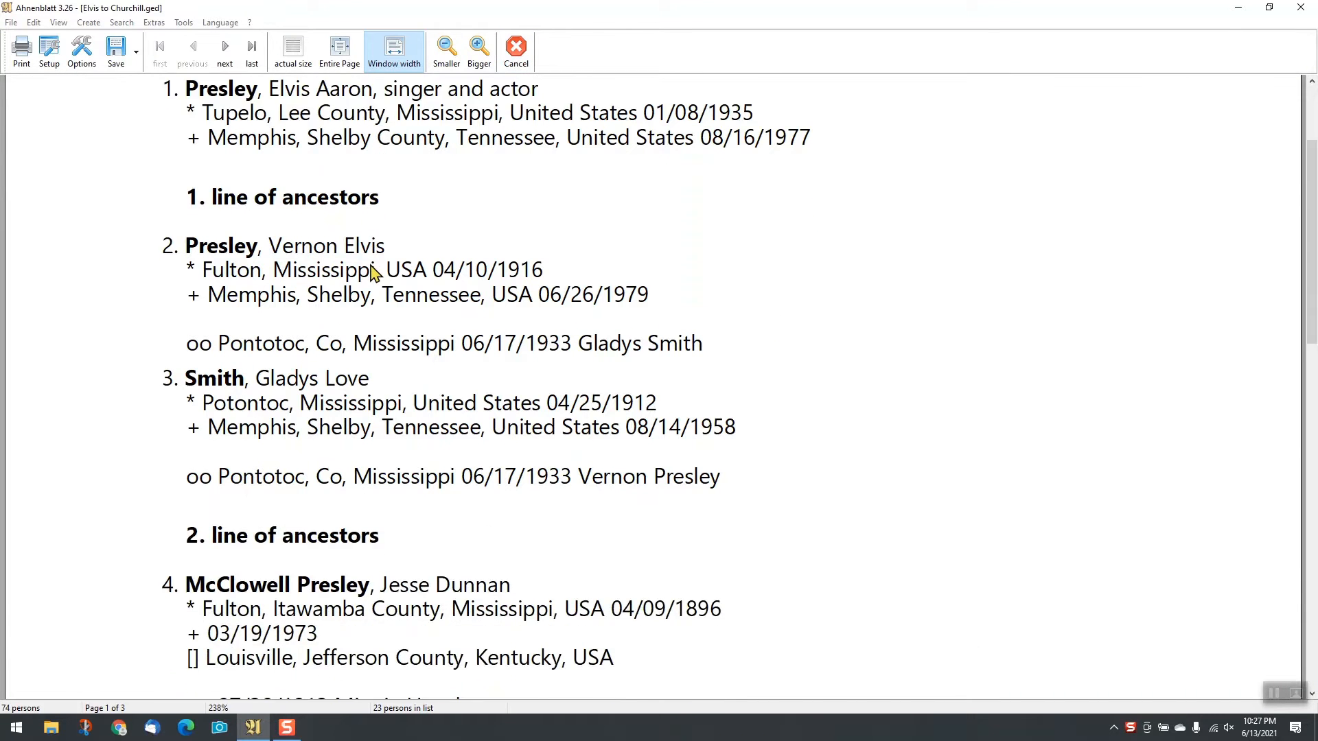
left_click(339, 47)
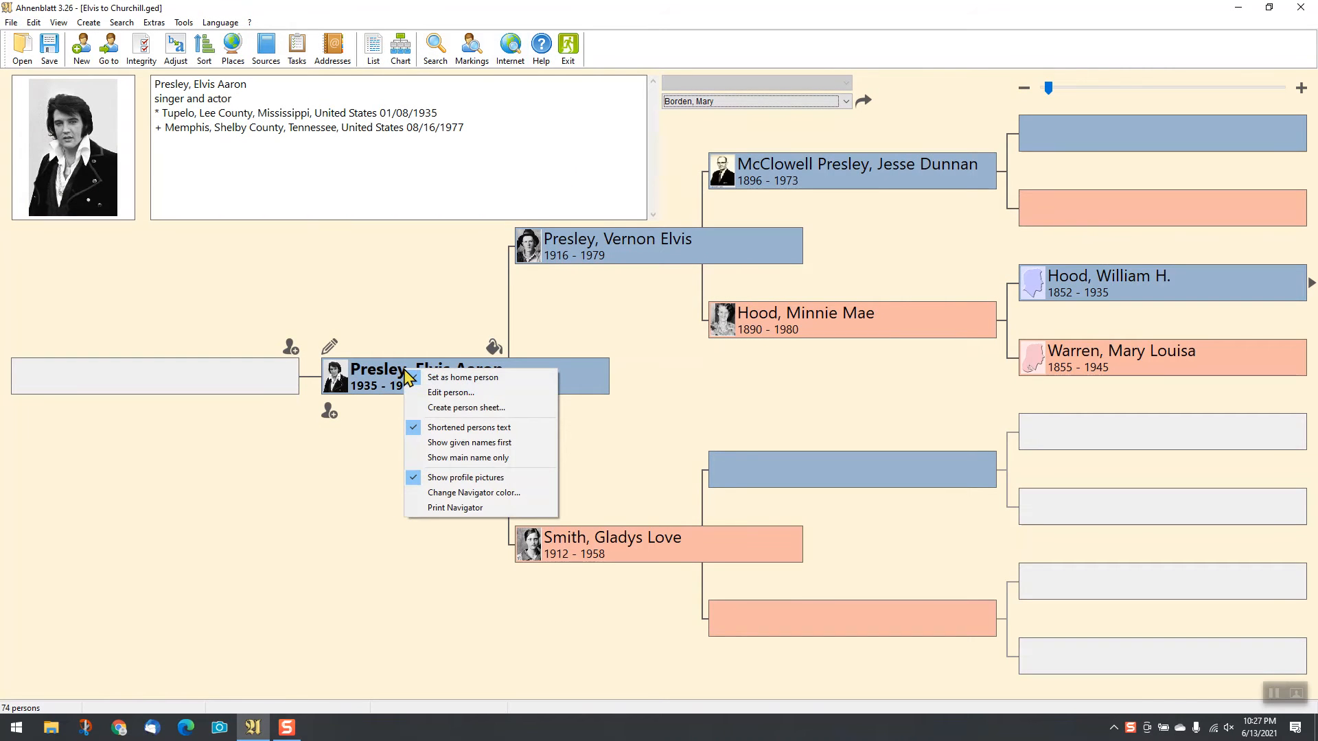
mouse_move(467, 406)
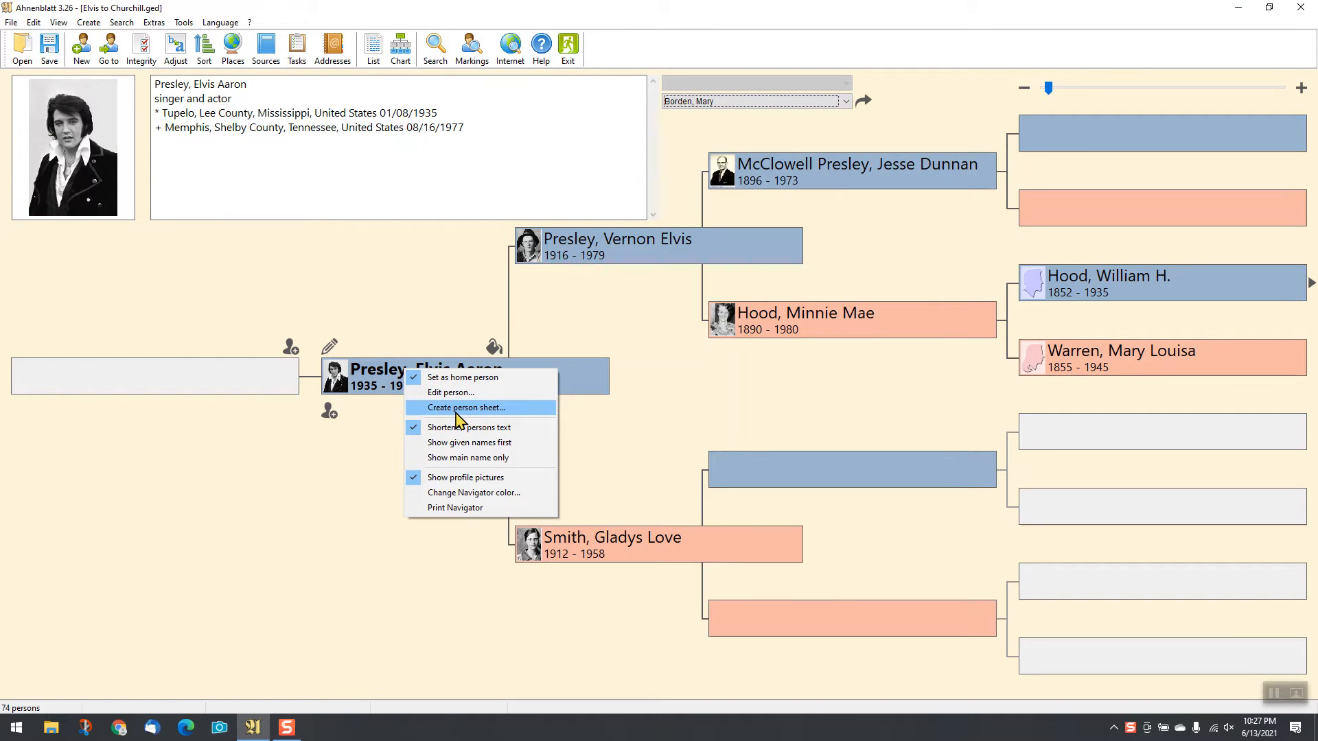
Request a person sheet for Elvis Aaron Presley from his chart box
left_click(467, 407)
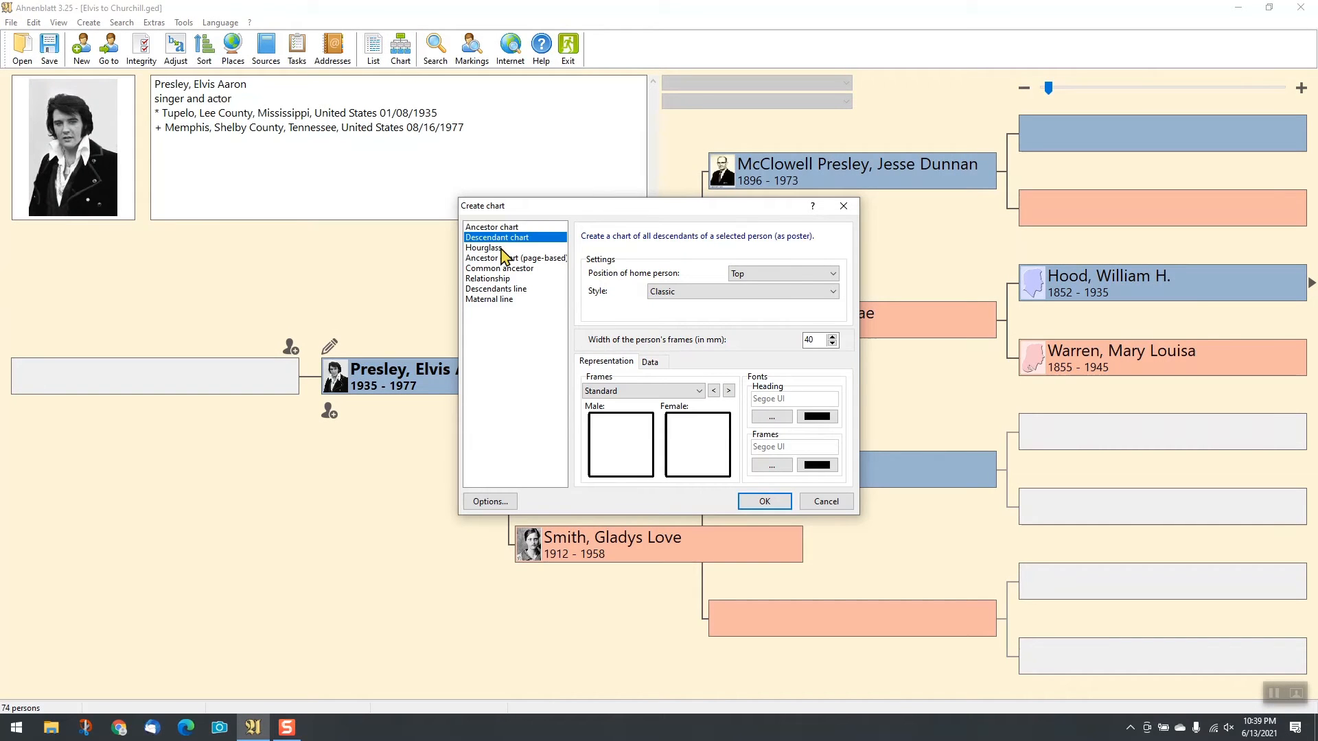
Preview a shield-style ancestor chart, then select the Relationship chart type
left_click(493, 227)
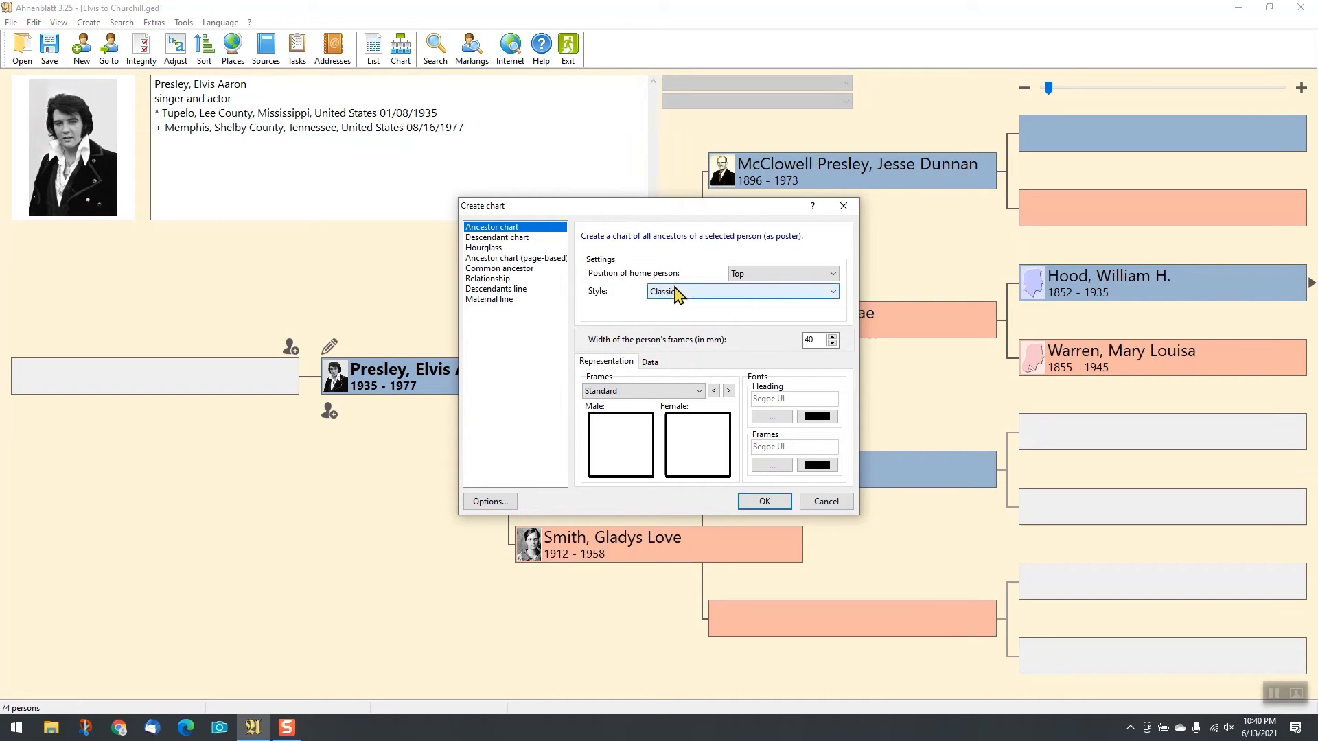
left_click(641, 391)
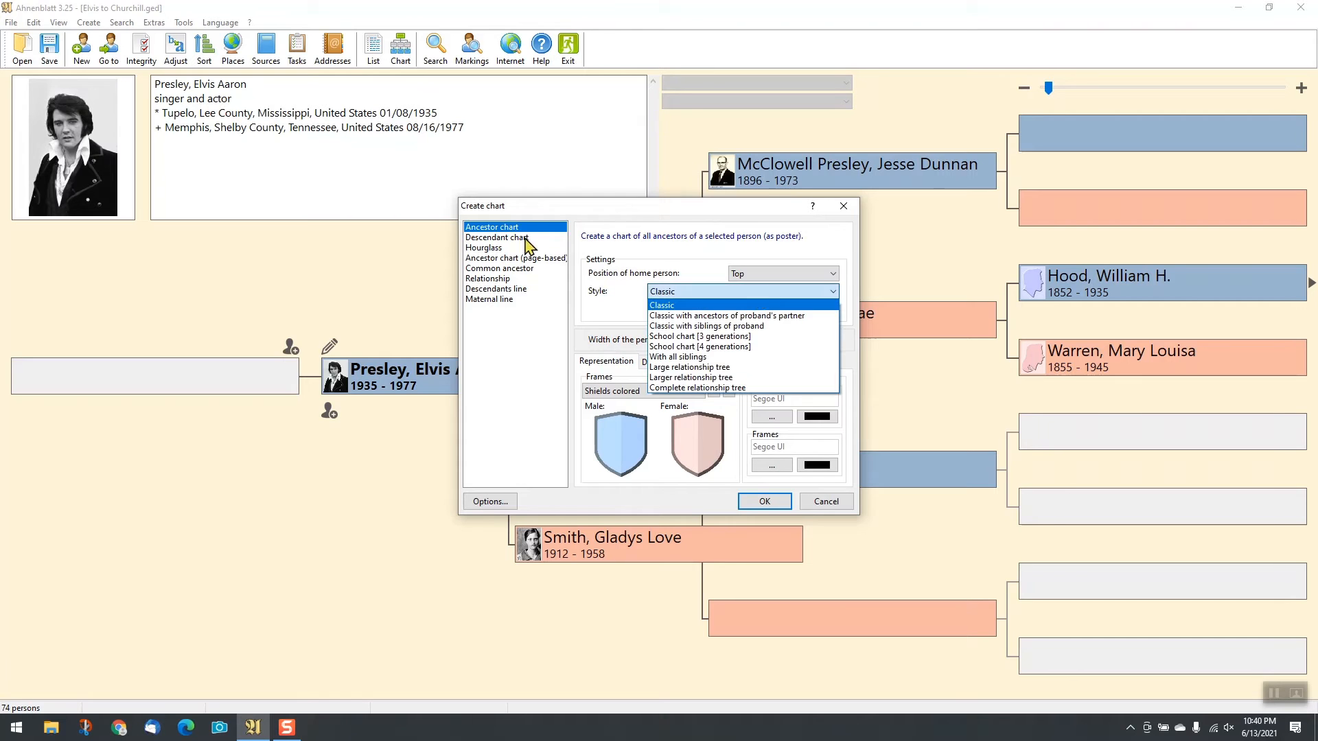
left_click(497, 238)
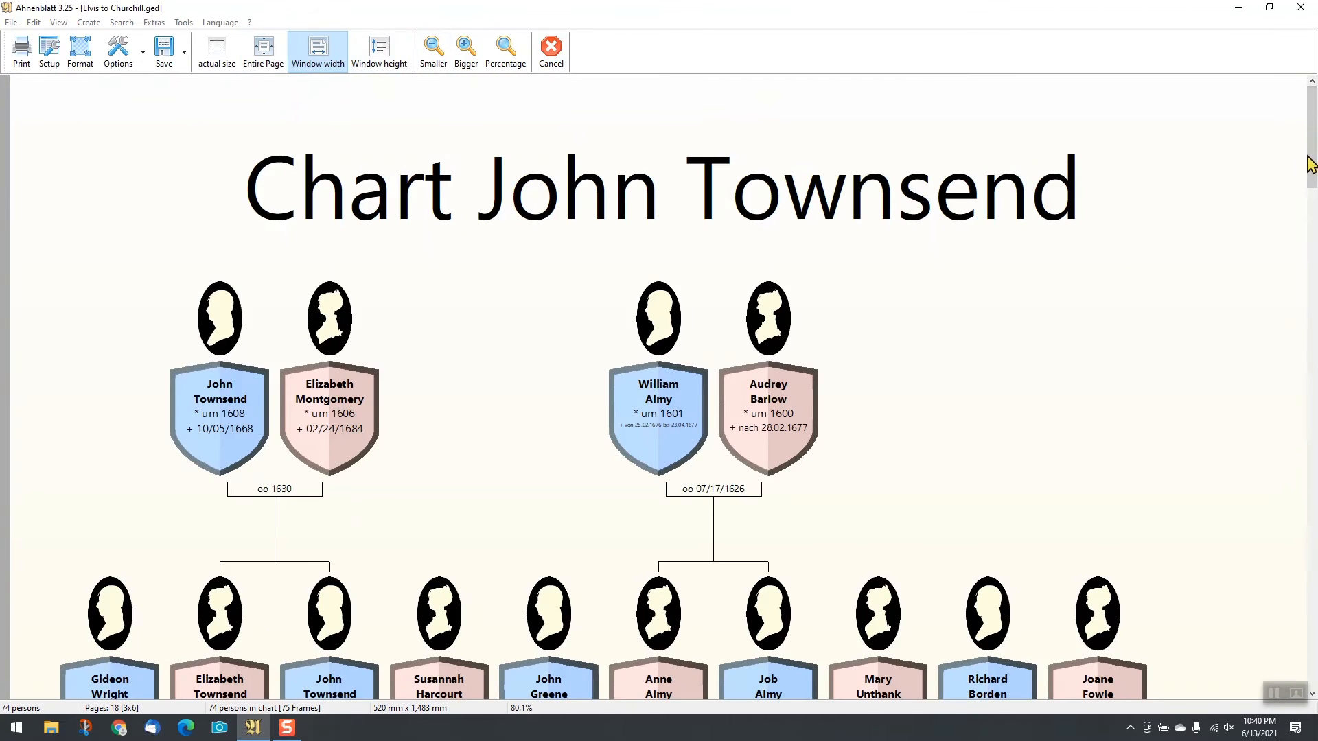
scroll("down", 3)
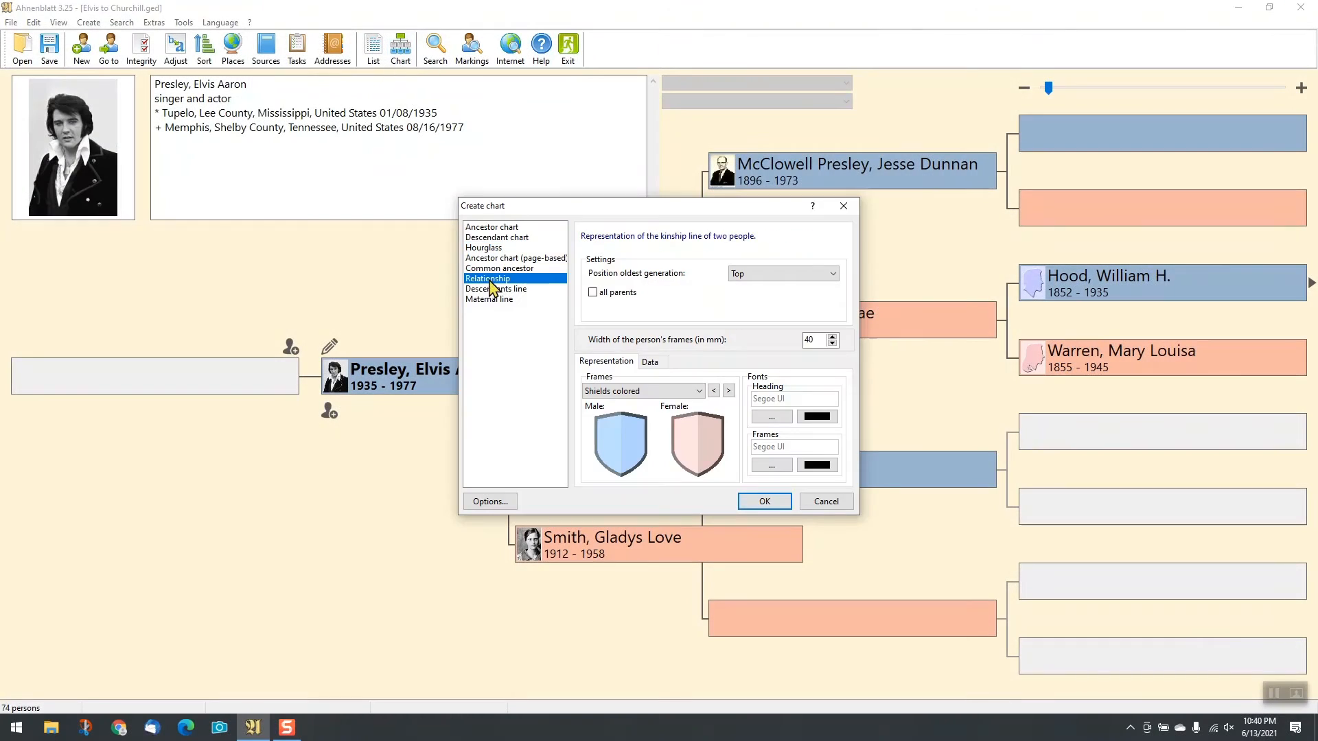
Create the relationship chart with Sir Winston Churchill as second person and enlarge it
left_click(763, 501)
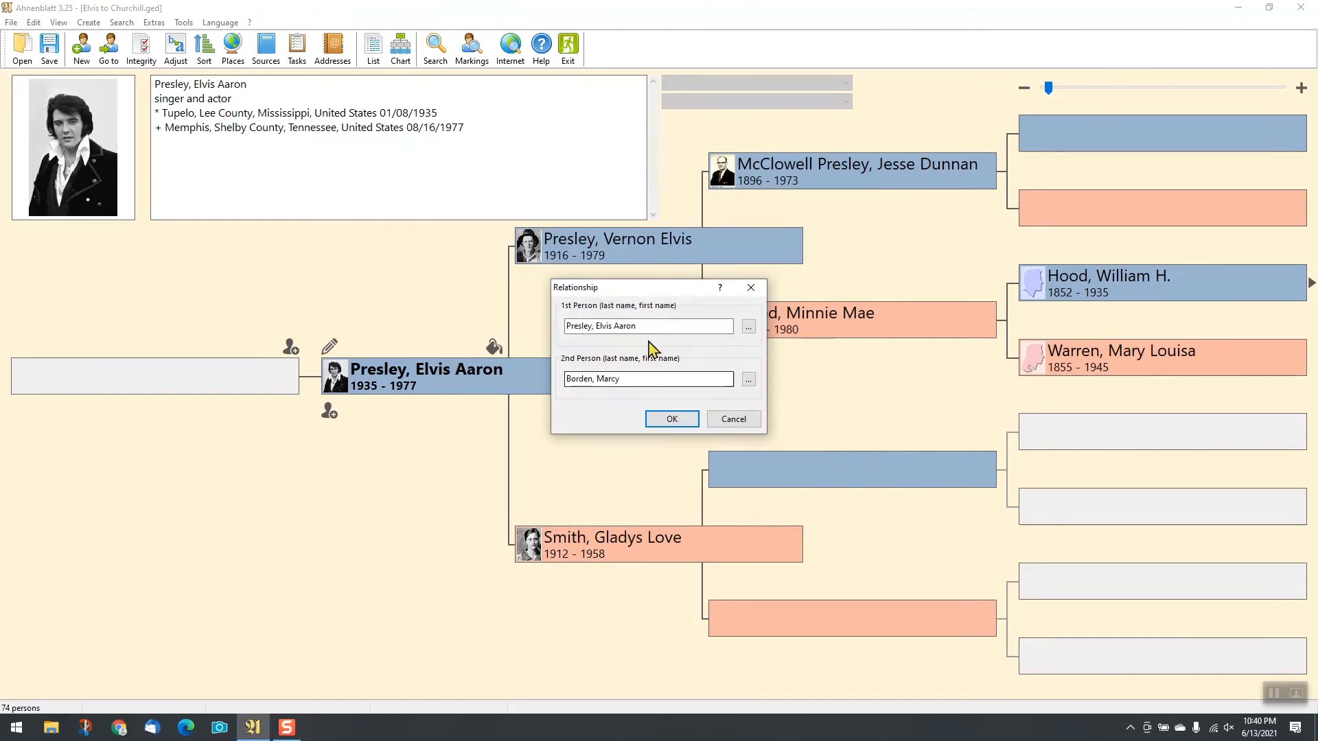
left_click(746, 379)
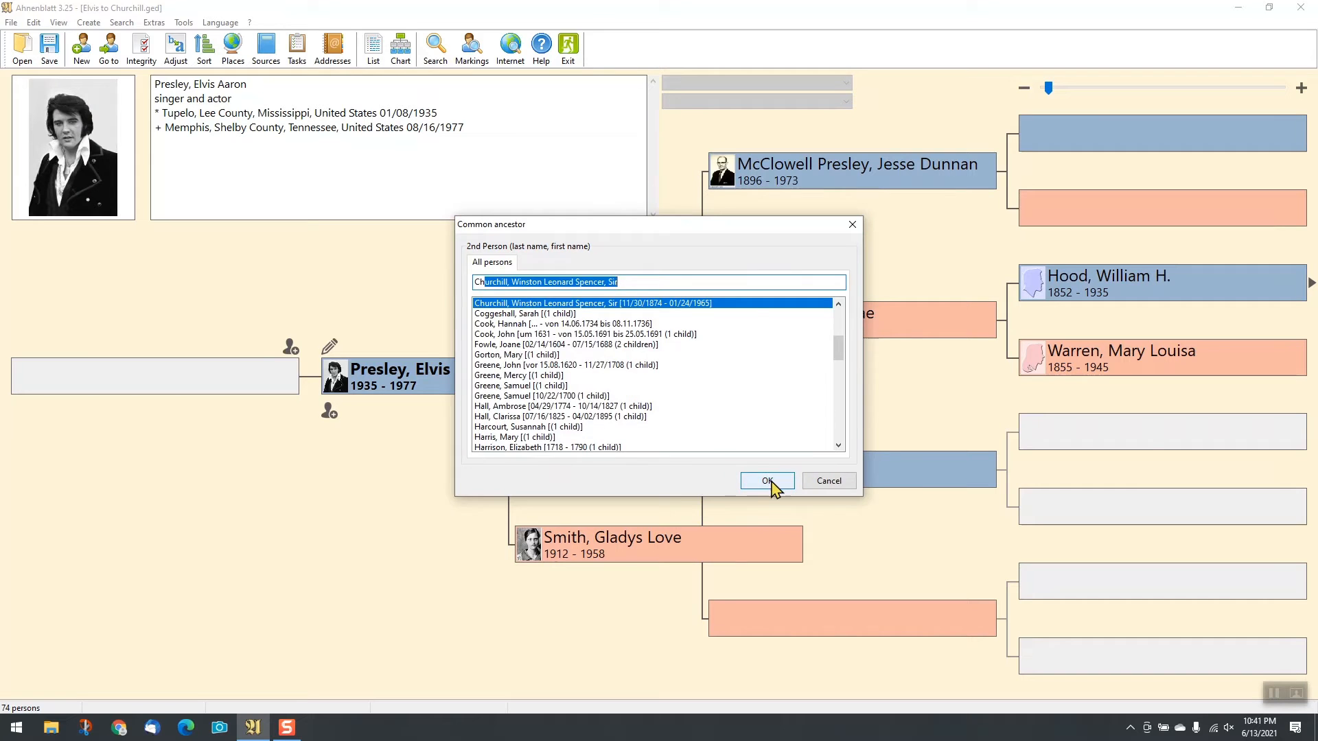
left_click(765, 480)
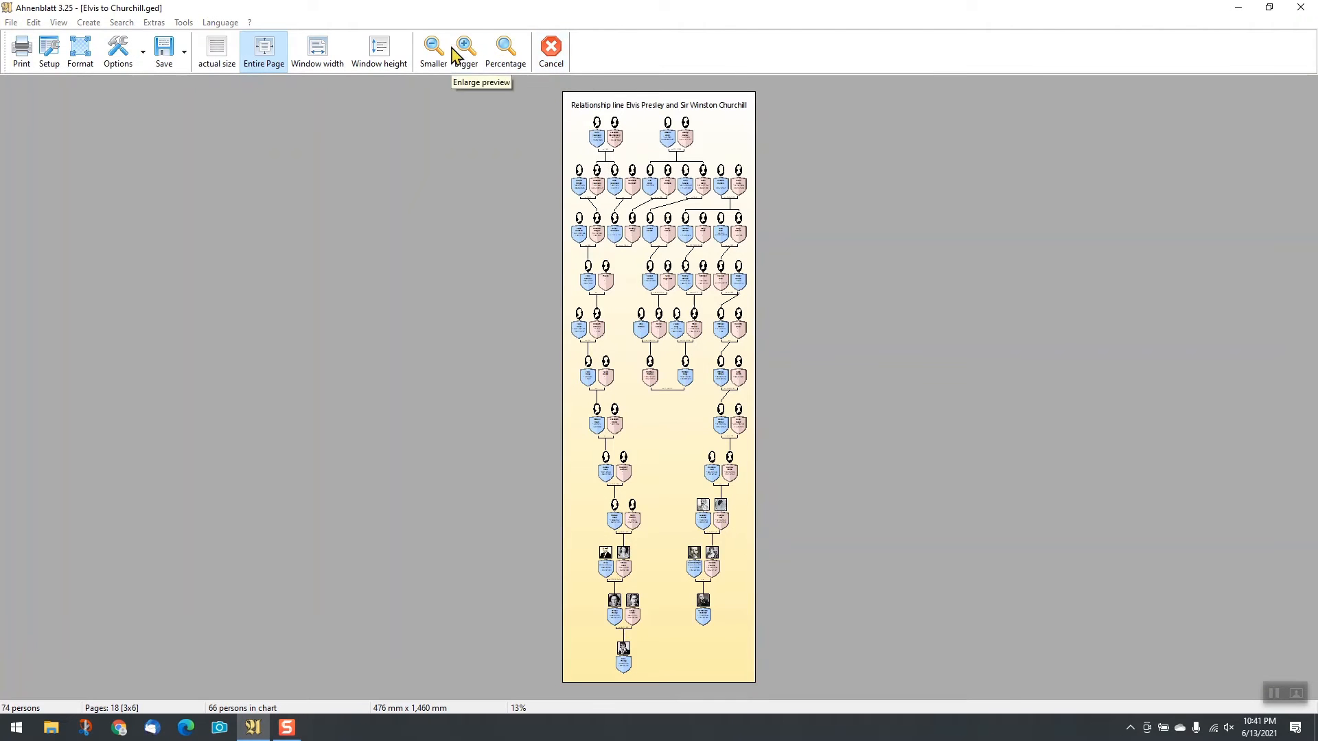
left_click(465, 51)
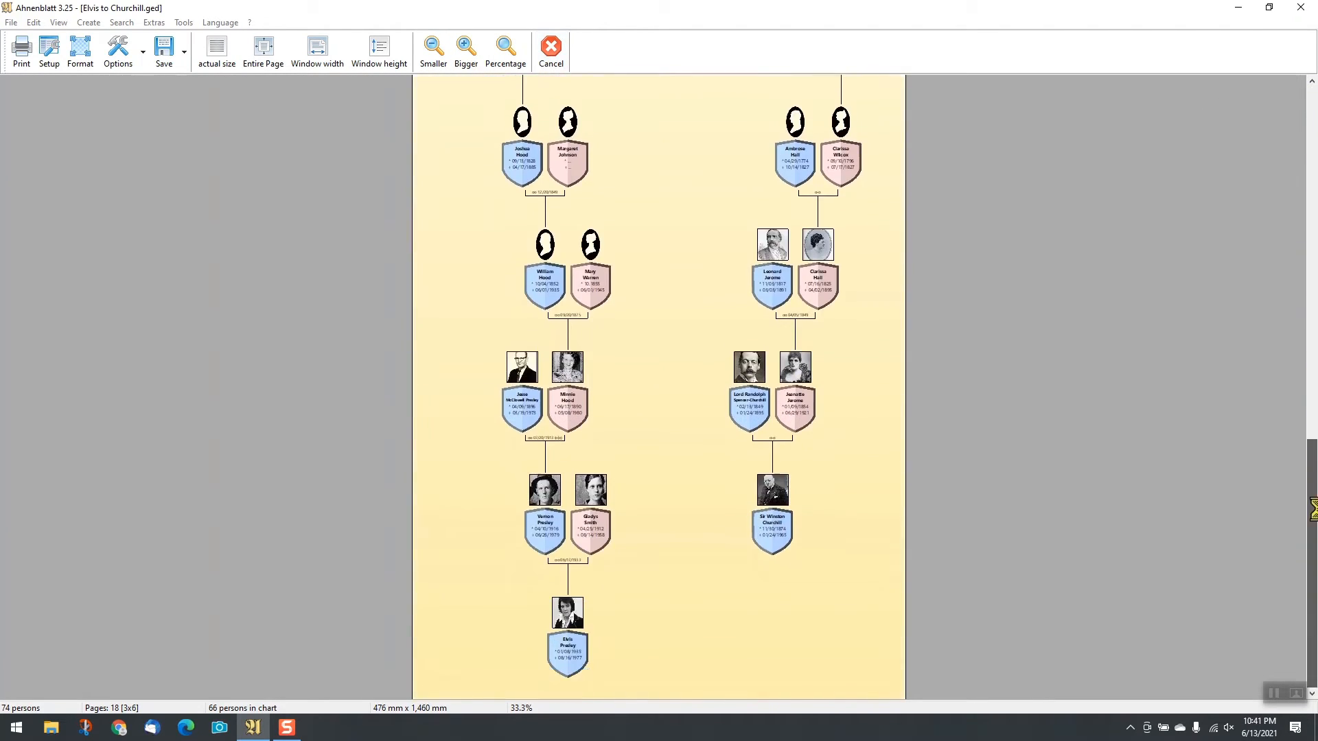
Save the relationship chart as a Windows Bitmap (BMP) image
left_click(164, 50)
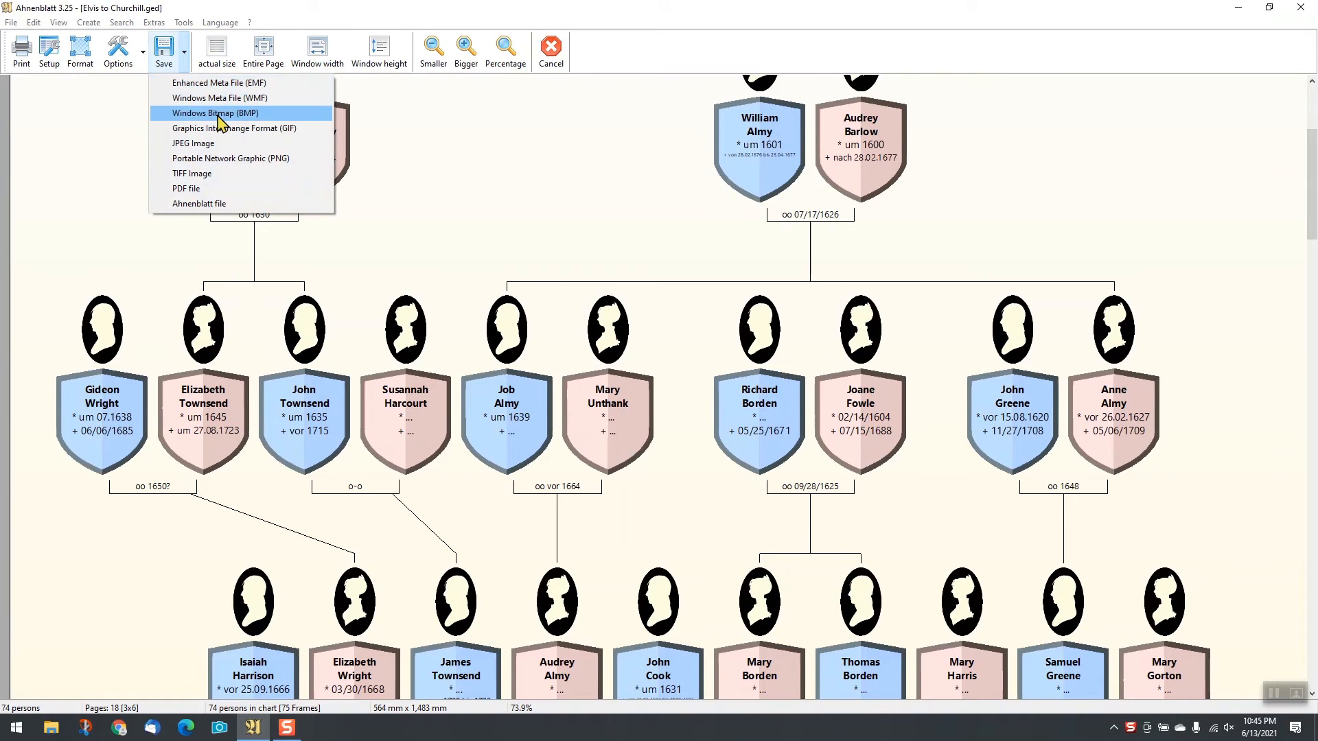
left_click(211, 113)
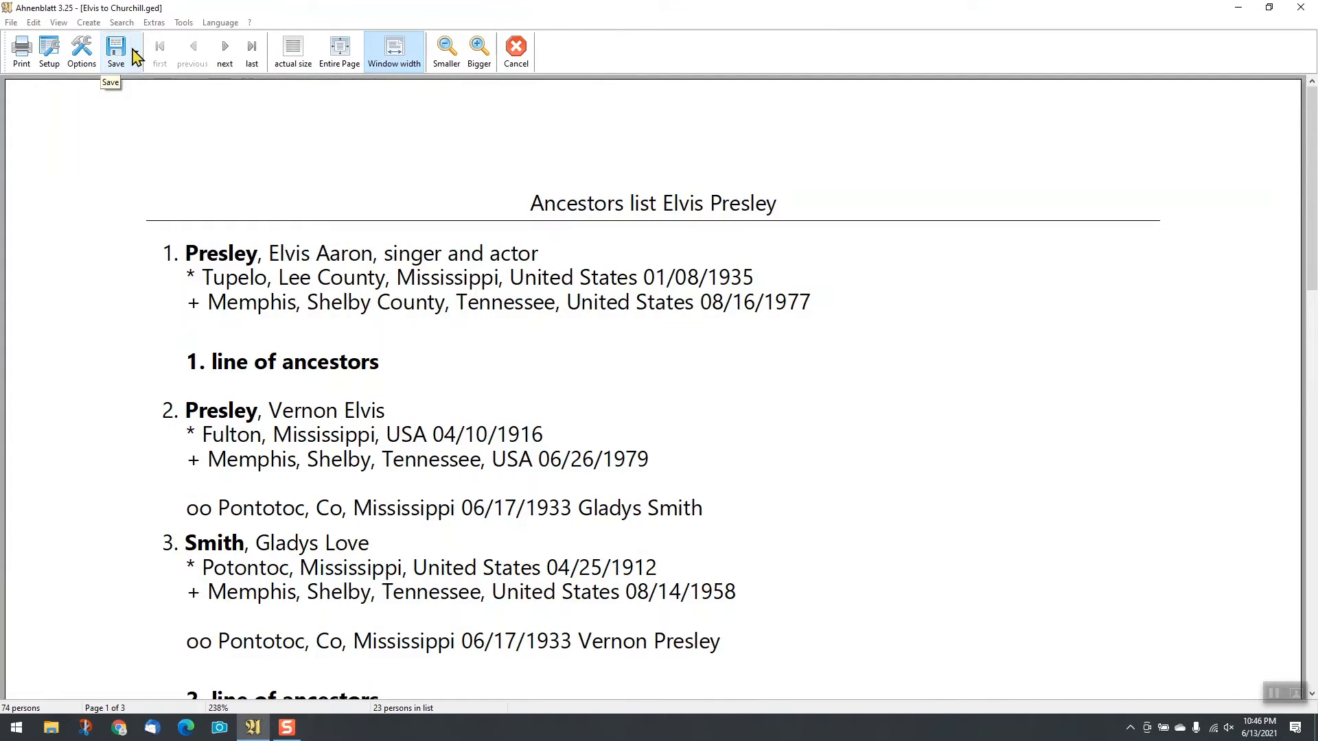
Export the Elvis ancestors list as Rich Text Format and open the output file
left_click(115, 51)
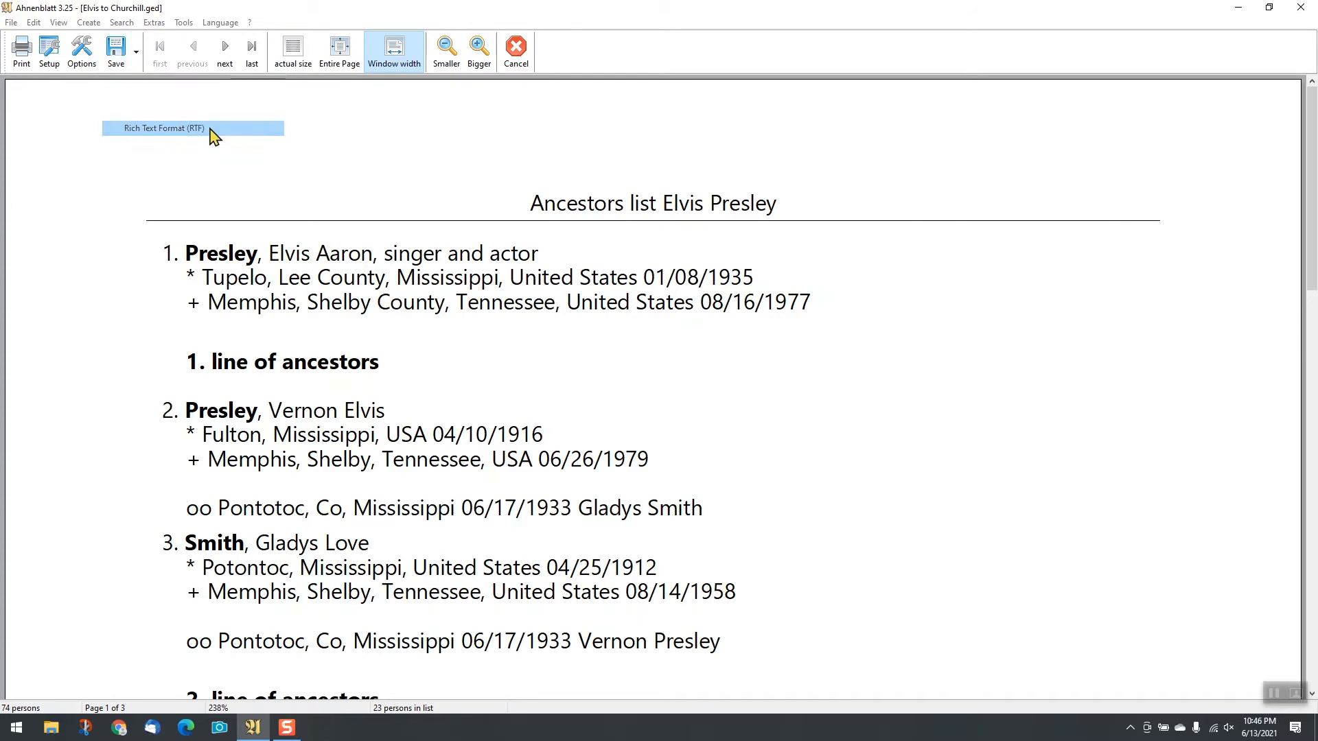
left_click(162, 128)
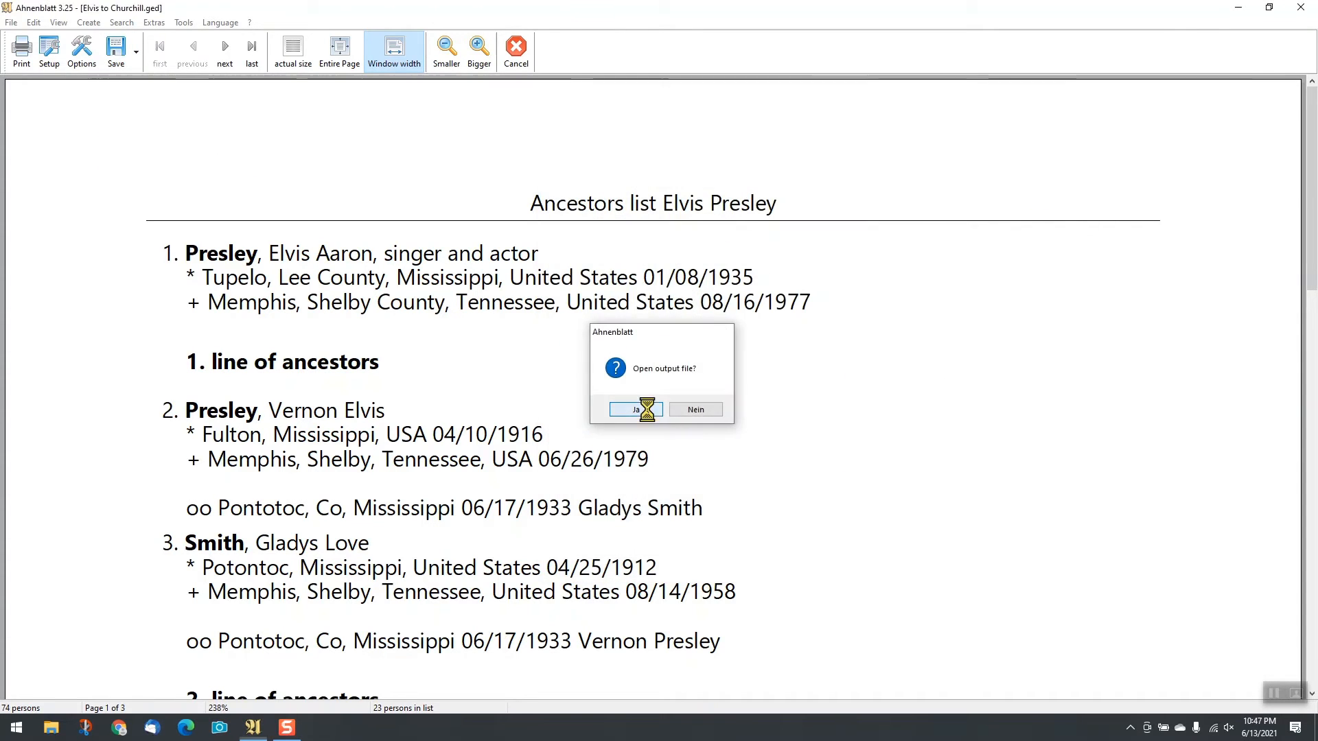
left_click(153, 22)
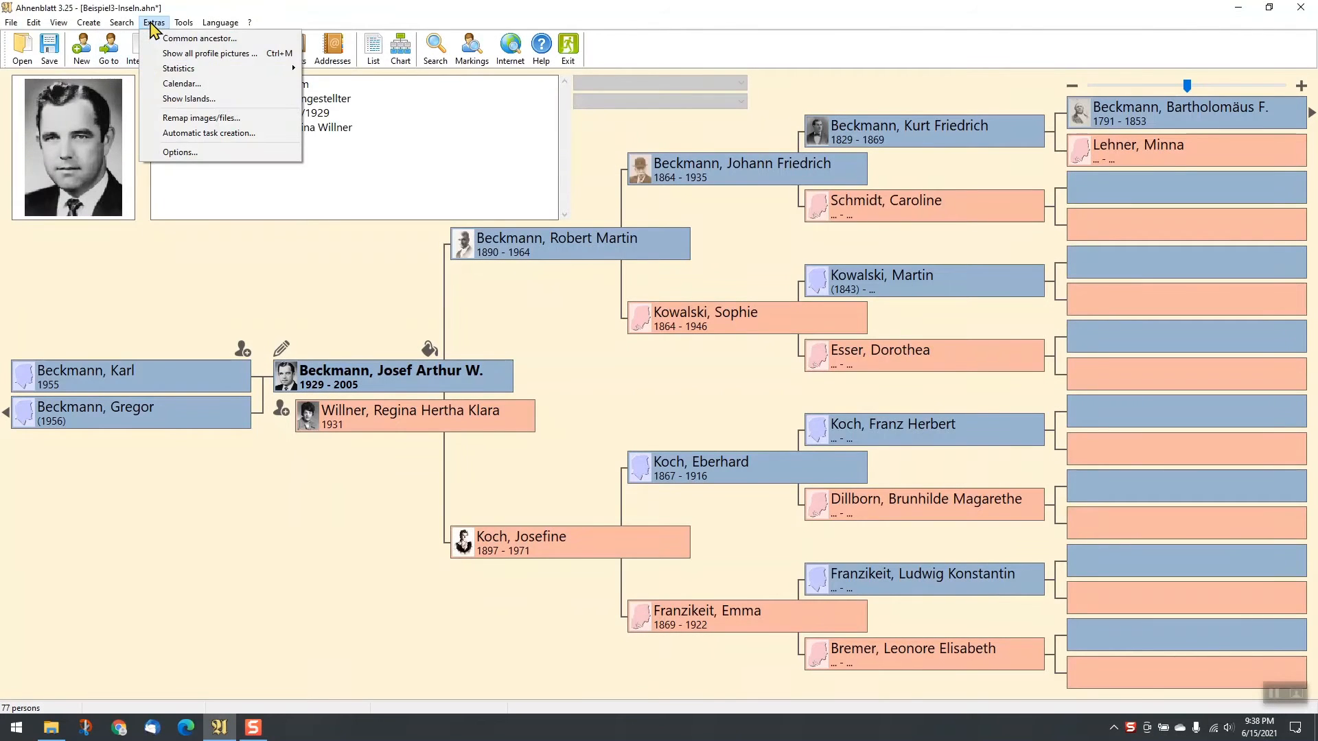
Show the person islands via Extras and list the members of the 4-person island
left_click(188, 99)
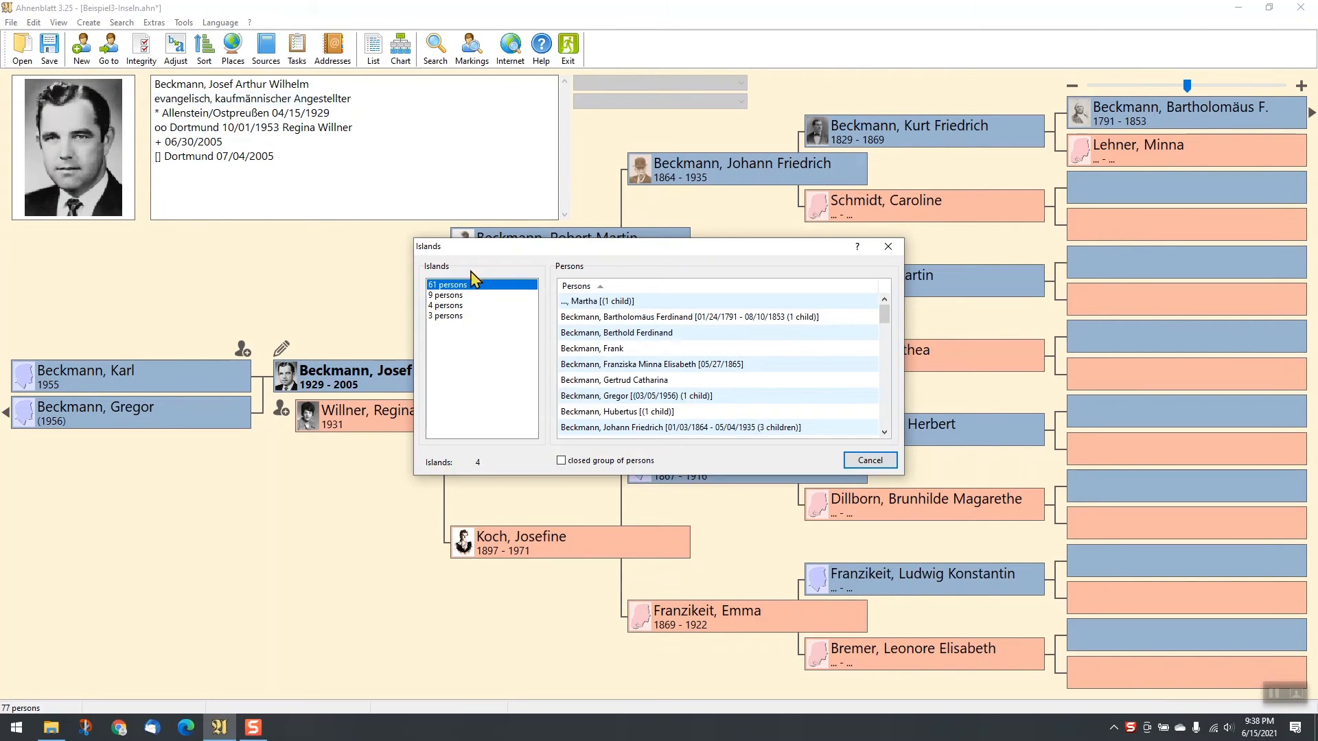
left_click(445, 305)
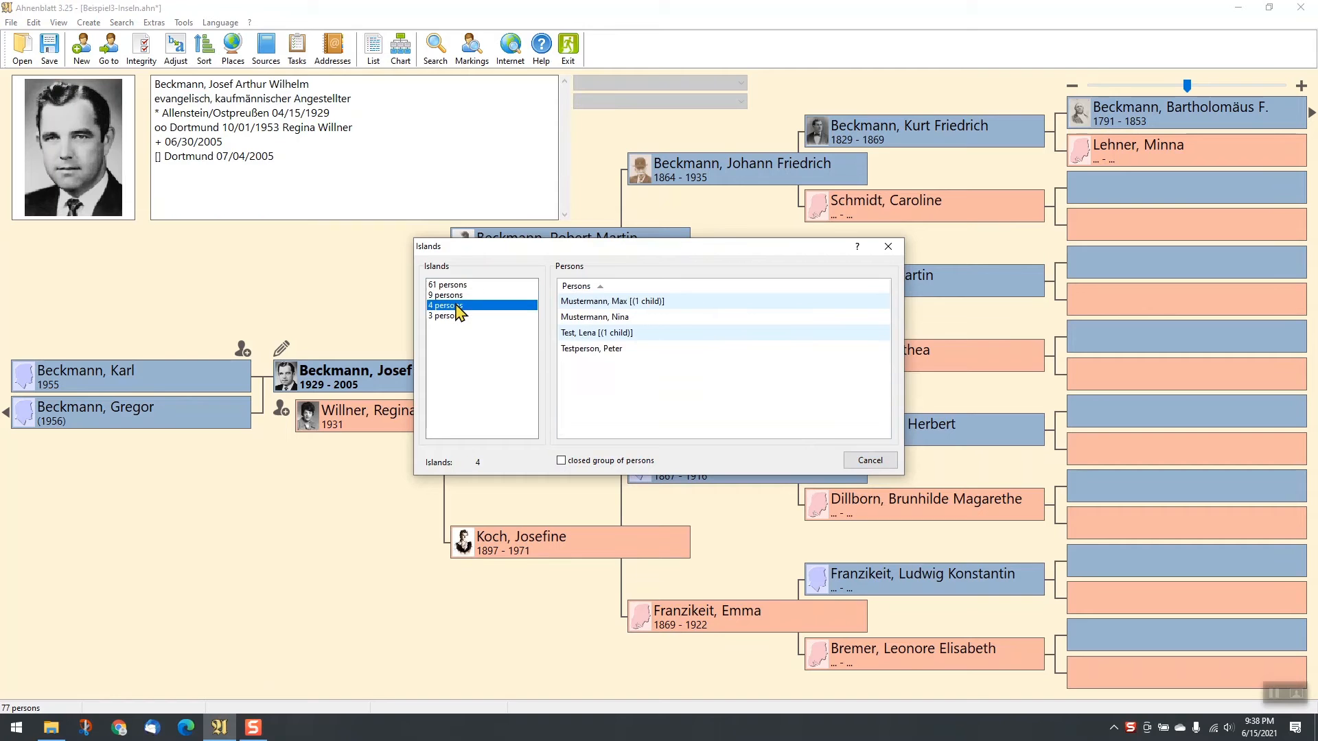
left_click(448, 284)
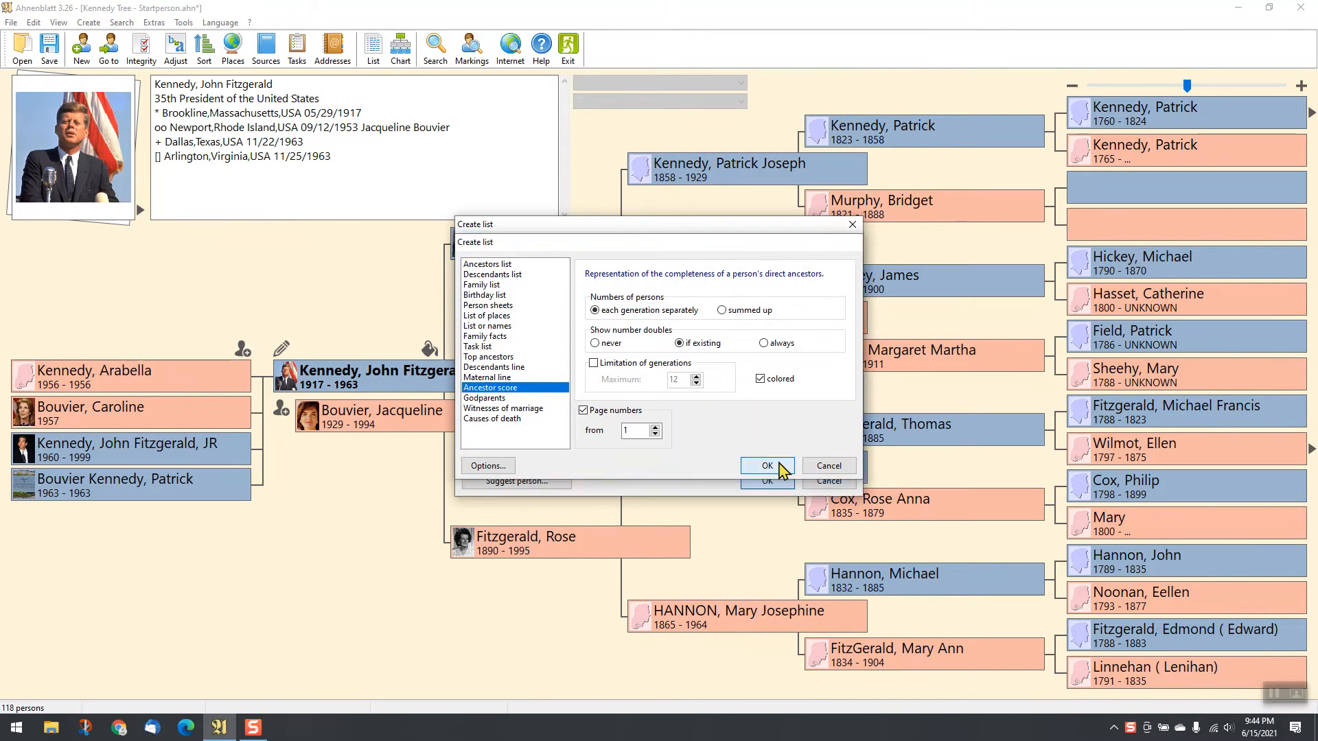
Confirm the ancestor score list and its target person for the Kennedy tree
left_click(766, 465)
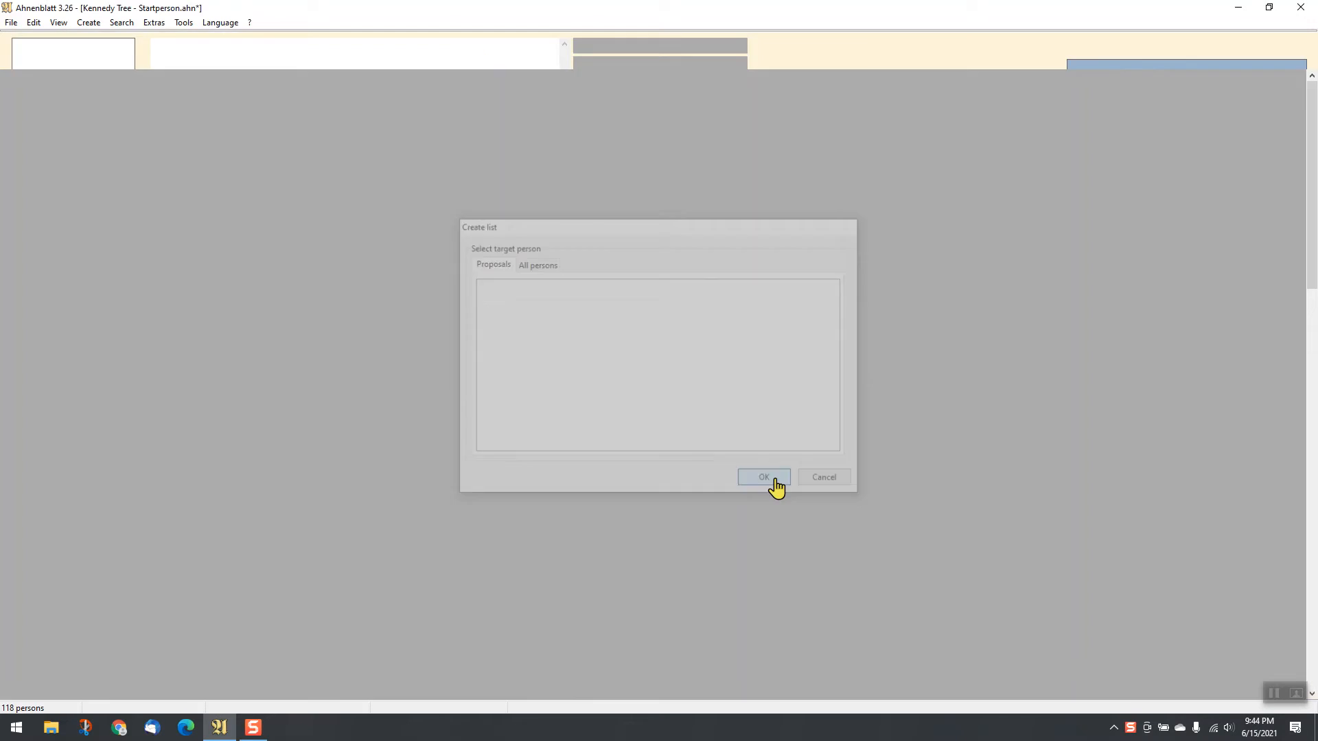
left_click(762, 478)
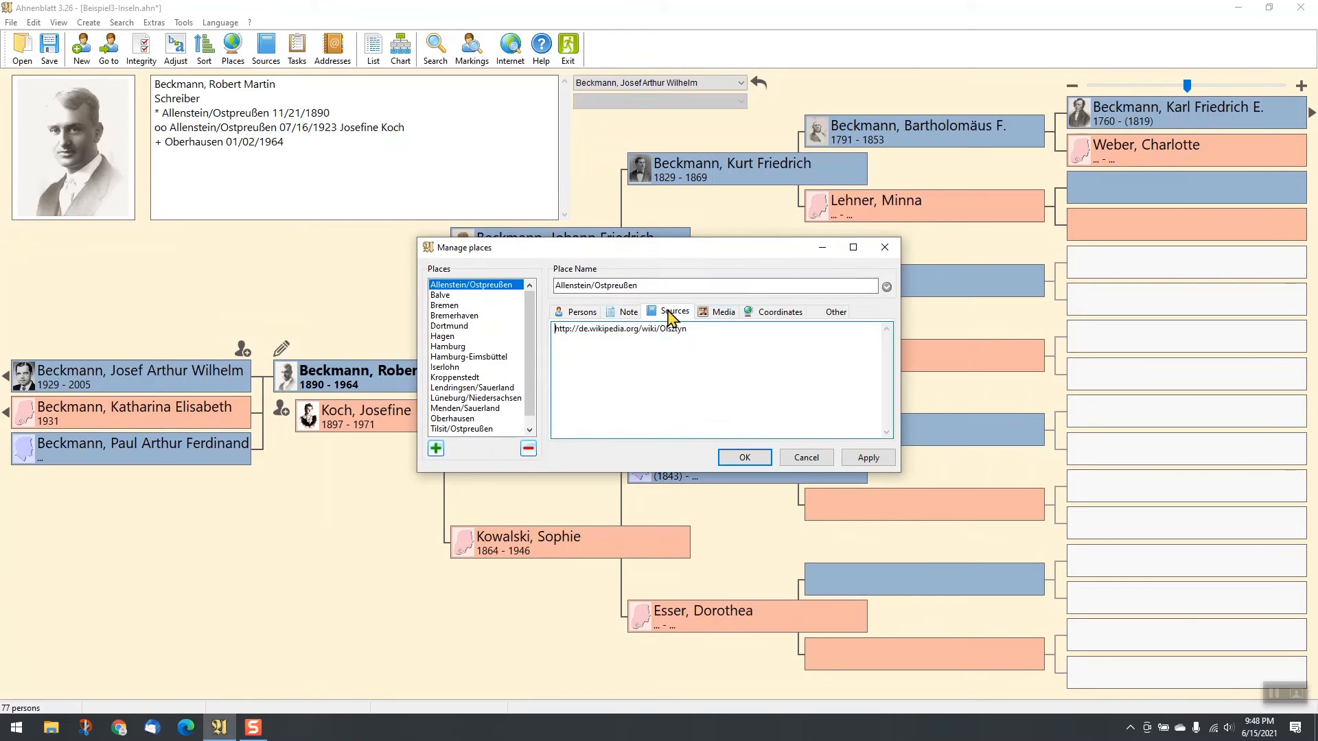
Review the source citation details and the task overview, then switch to the address records
left_click(780, 311)
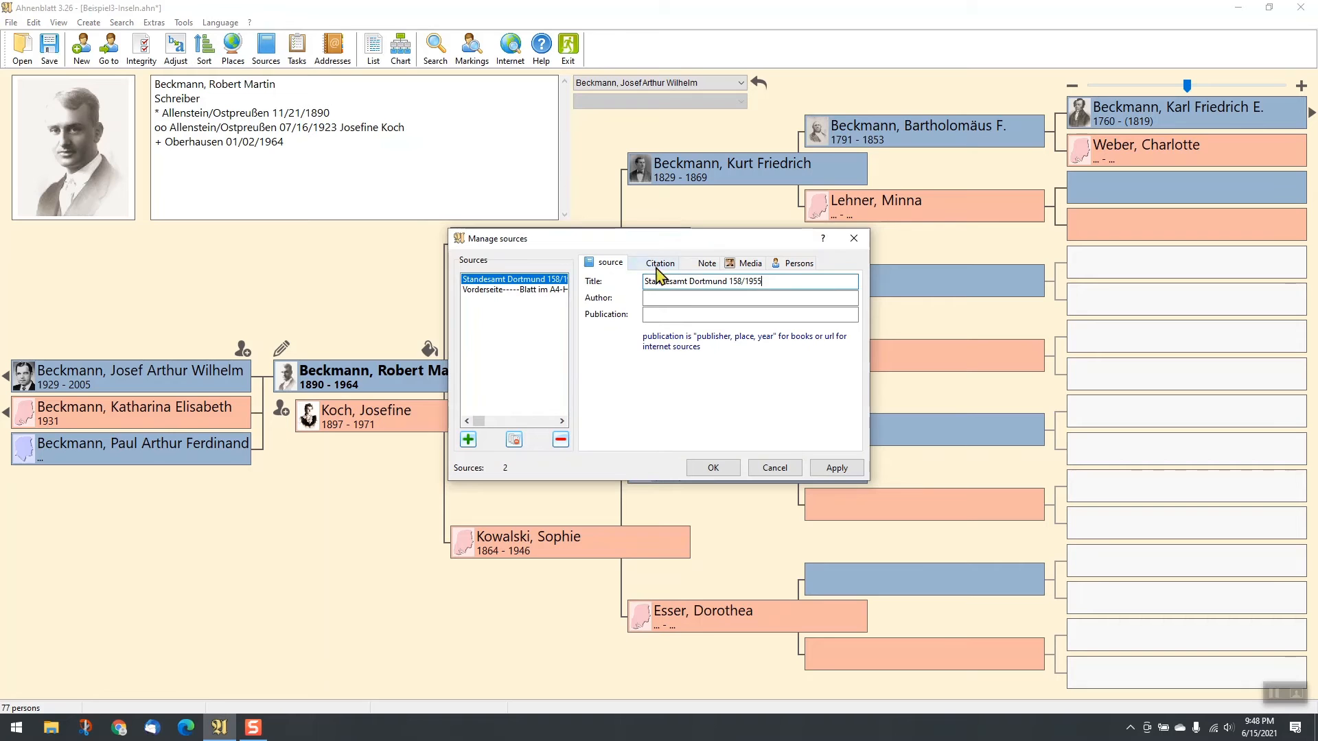
left_click(748, 263)
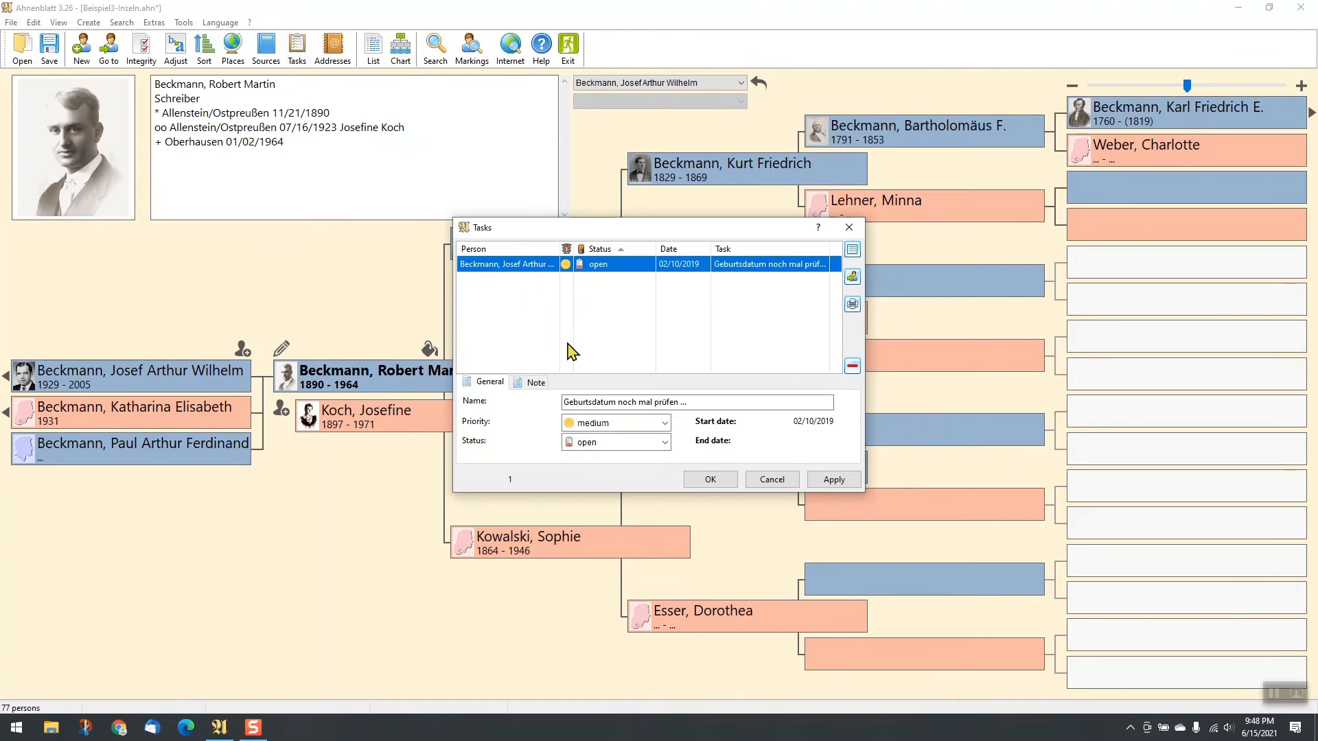
left_click(535, 382)
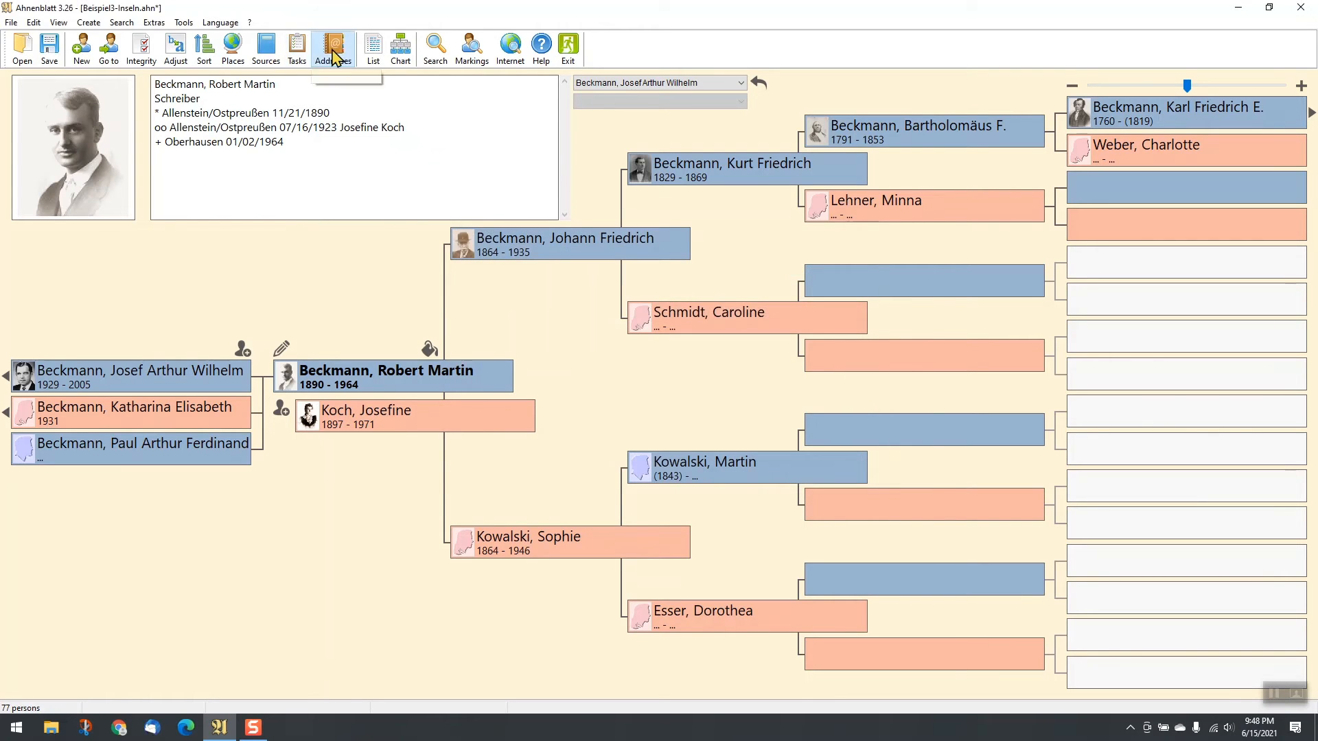
left_click(332, 48)
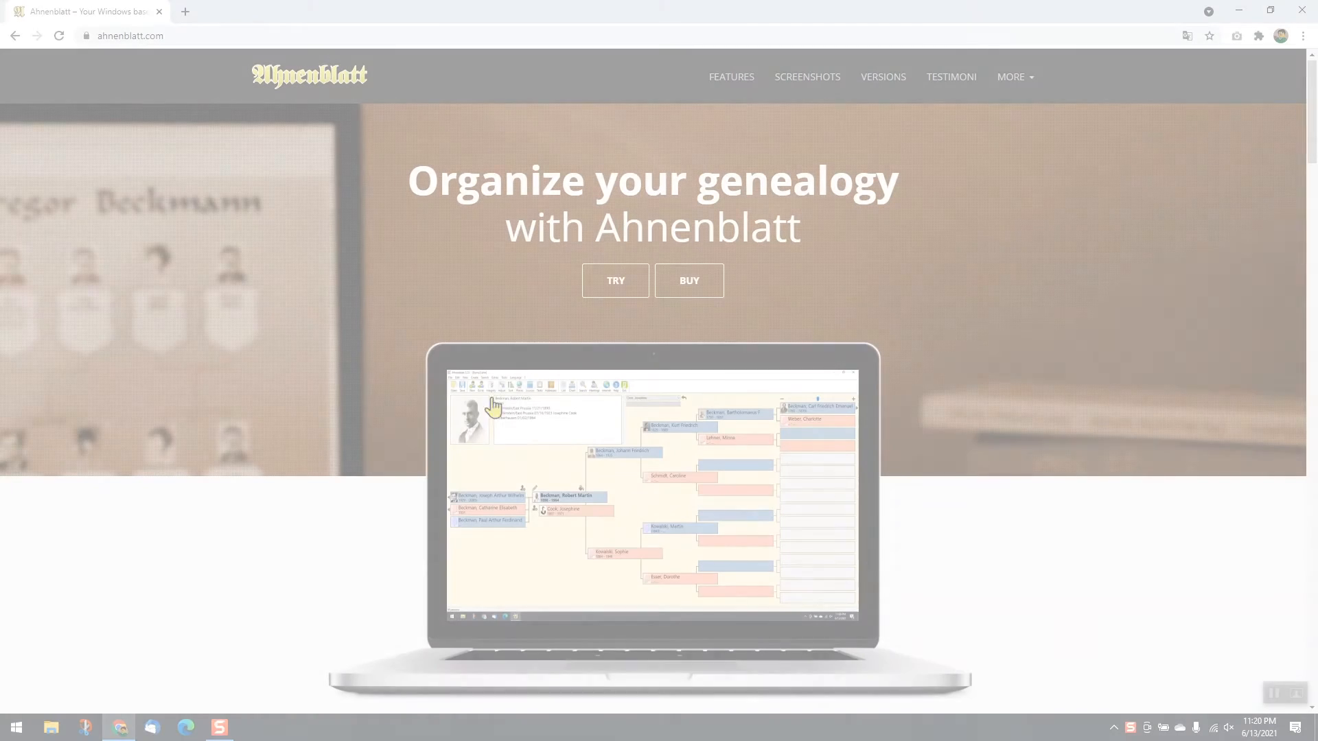
left_click(615, 280)
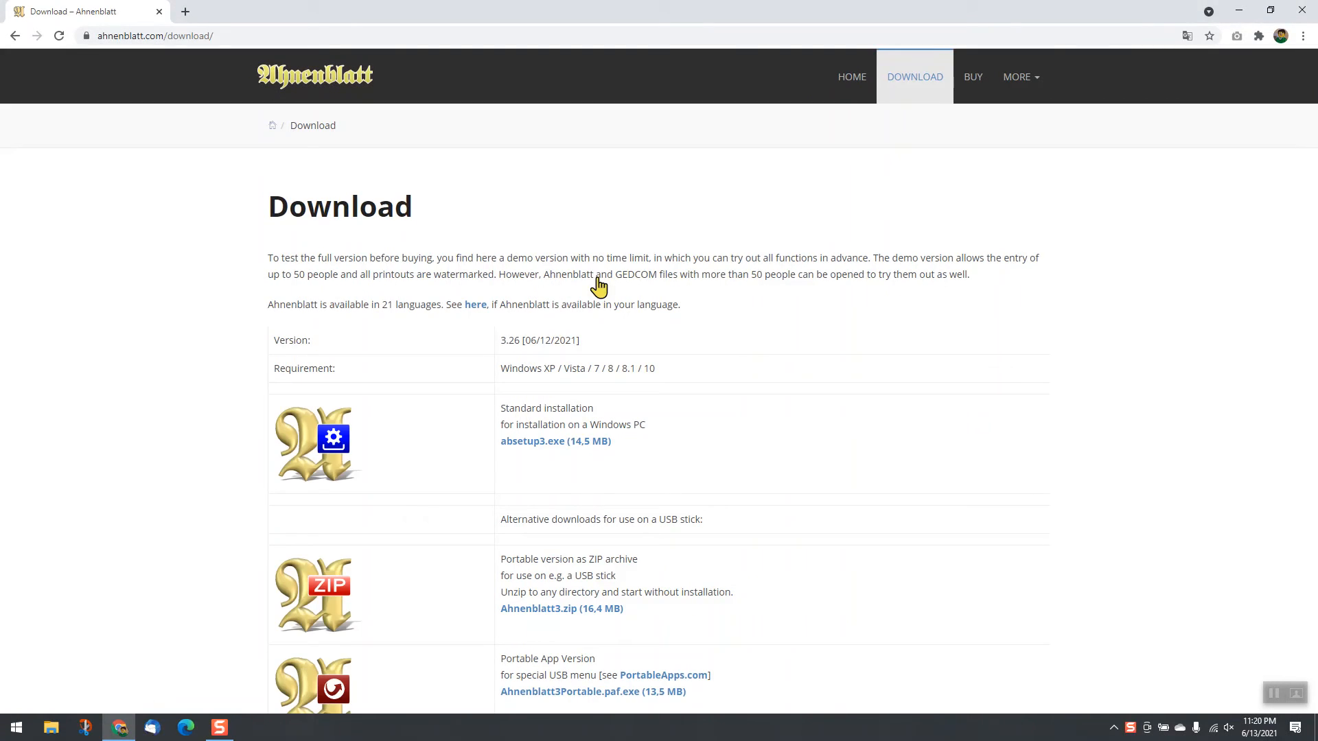
mouse_move(311, 455)
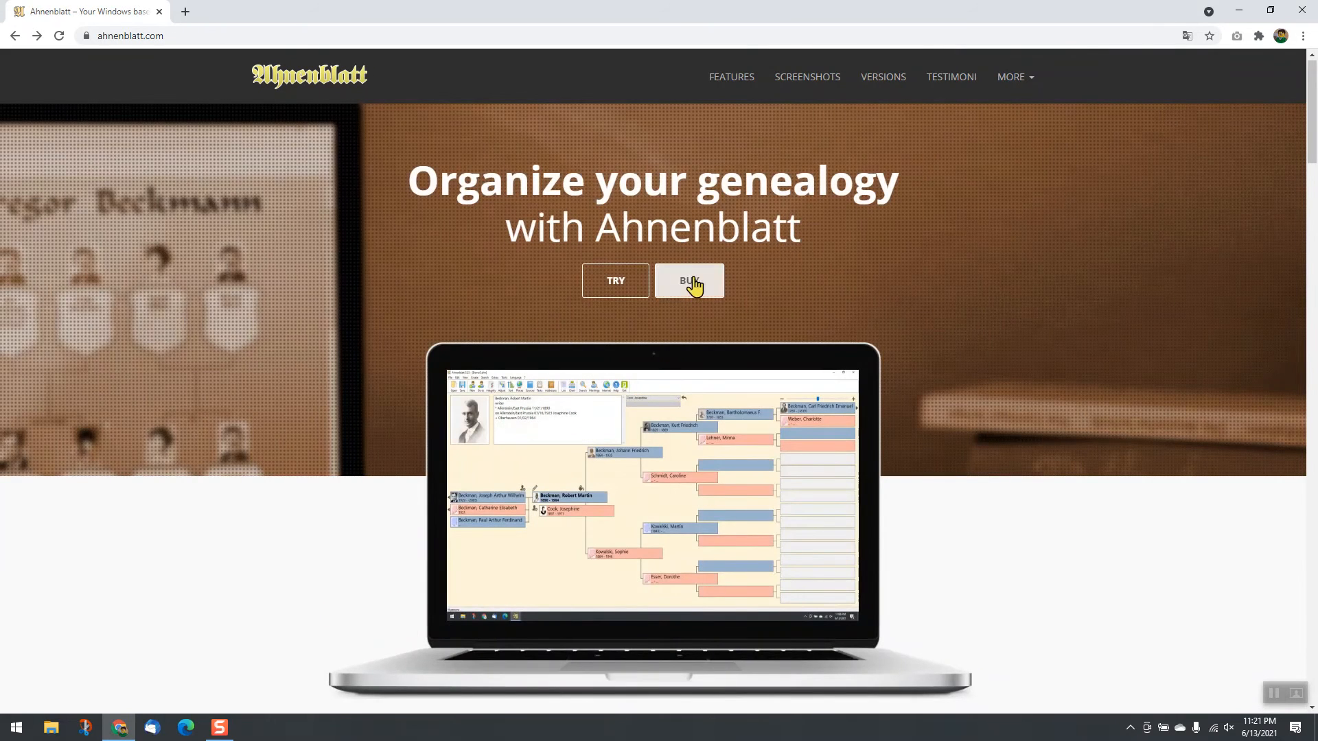
Go to the version 3 licence purchase page and on to the digistore24 sales page
left_click(688, 280)
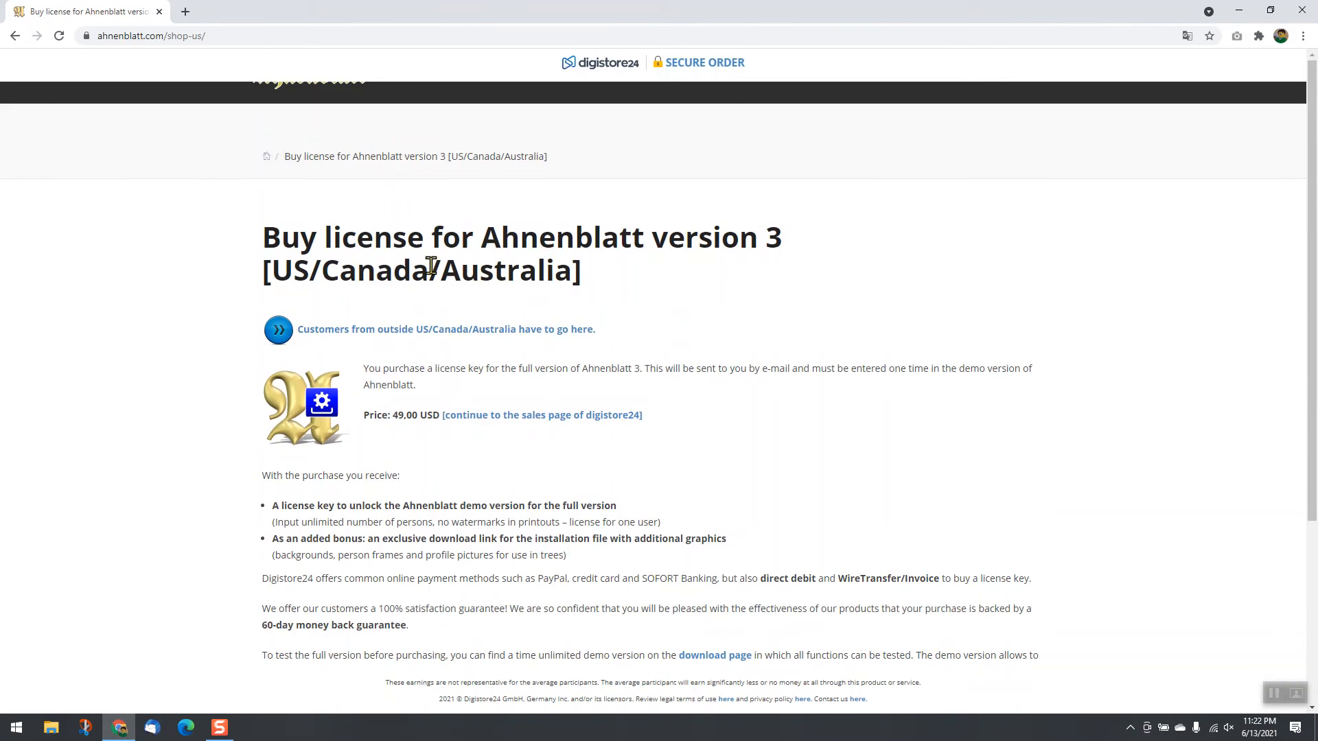
mouse_move(542, 414)
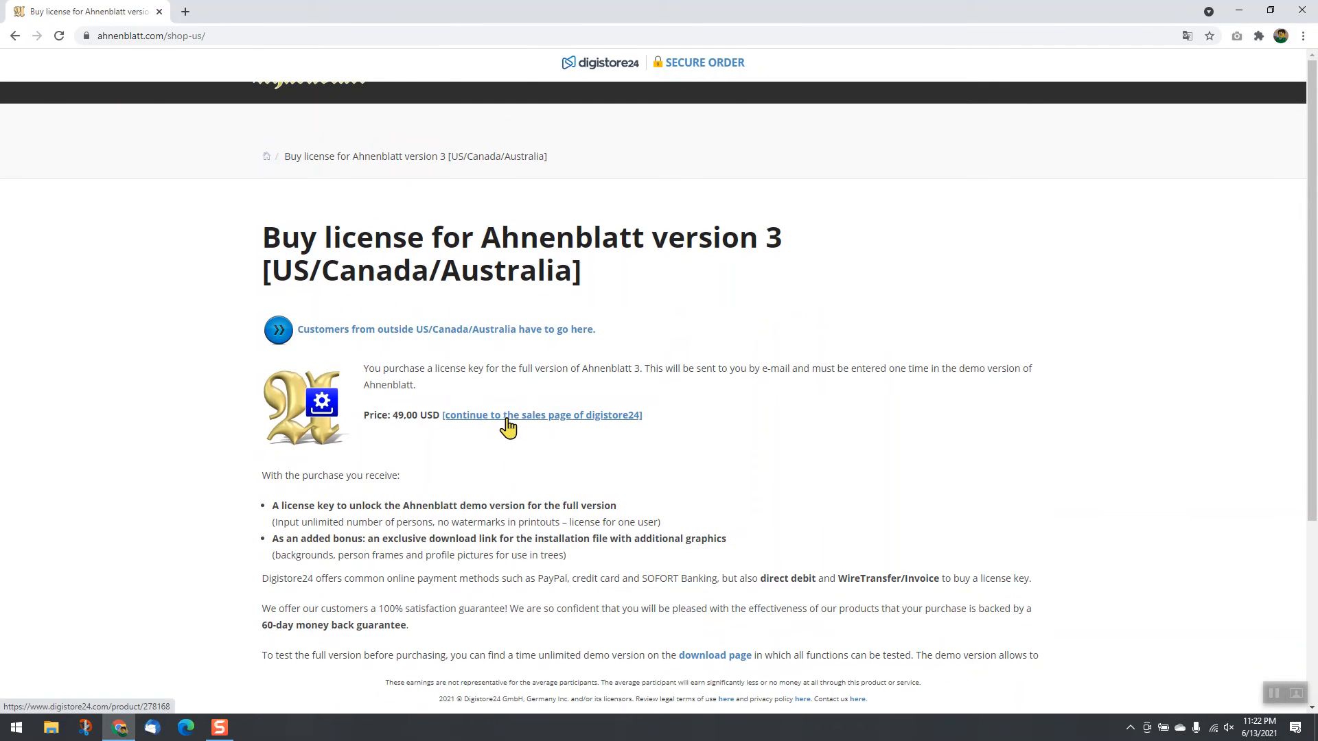
mouse_move(489, 425)
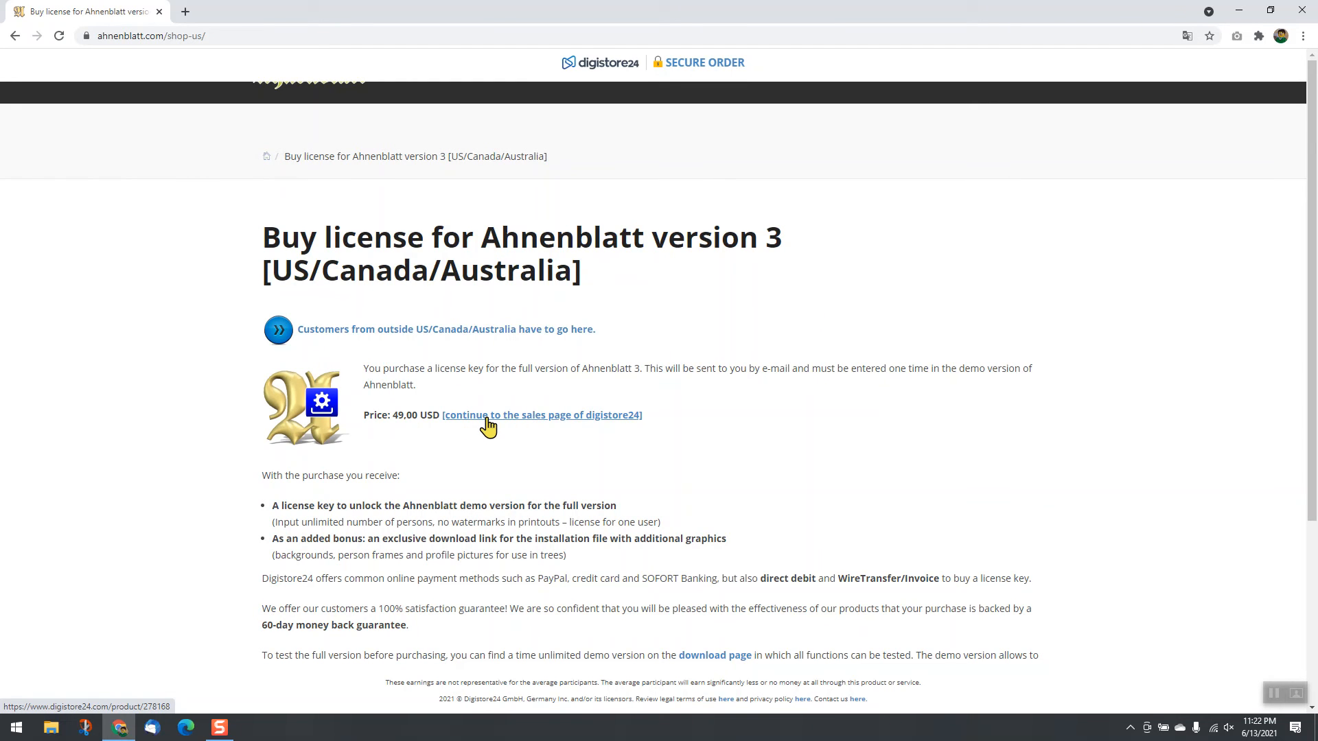
left_click(220, 728)
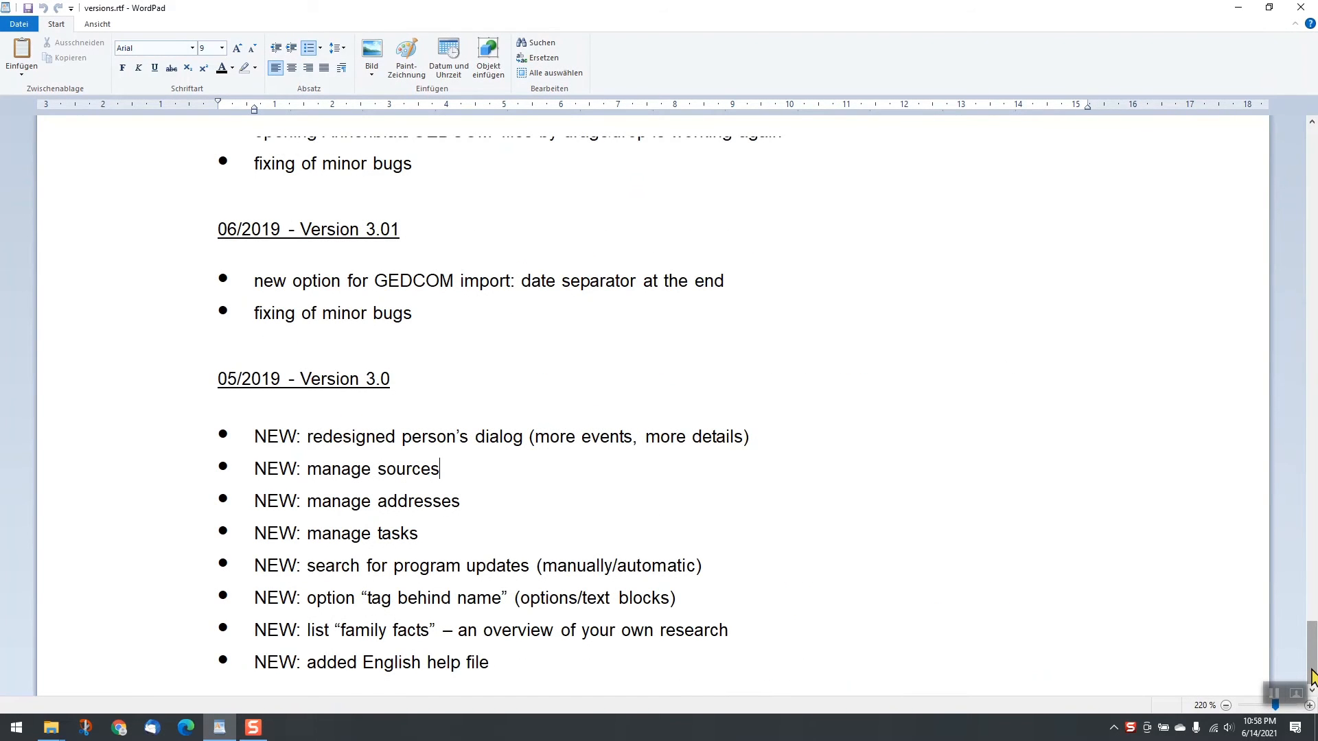
Scroll versions.rtf up to the 2020 releases such as Version 3.15
scroll("up", 3)
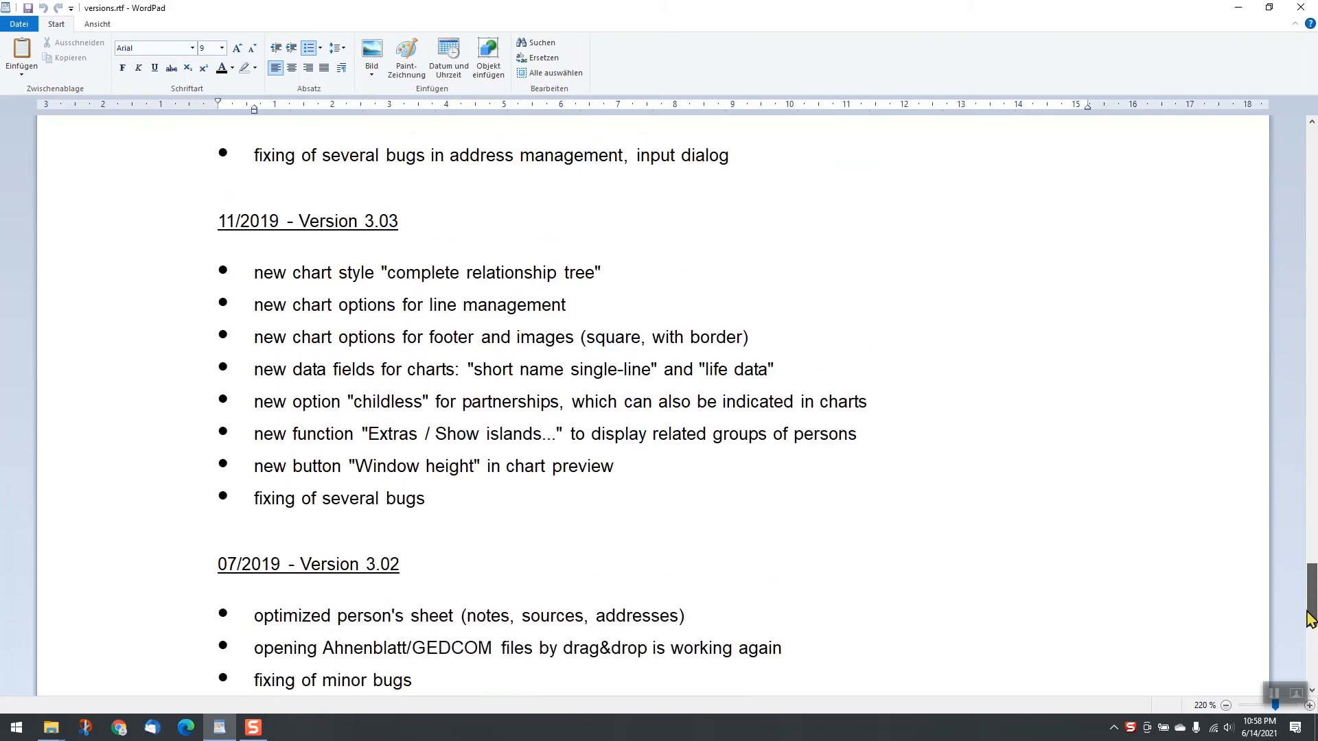
scroll("up", 3)
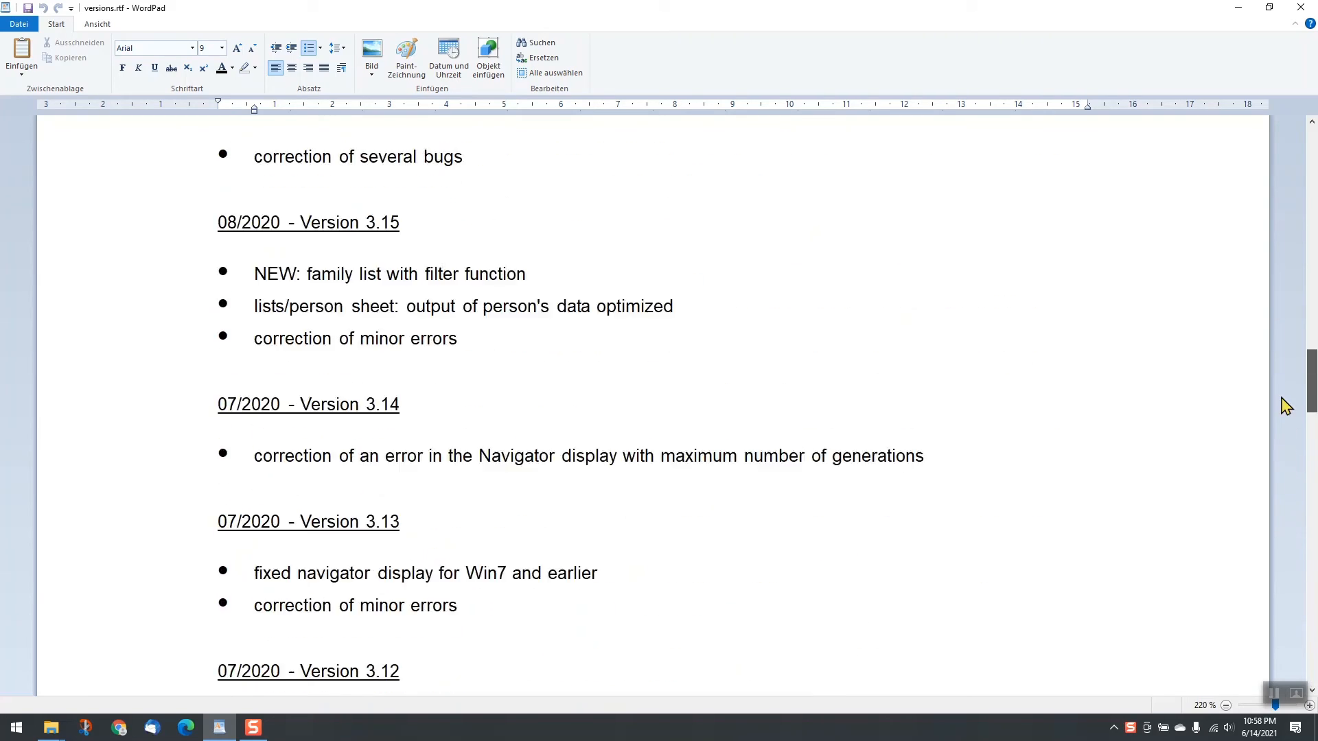